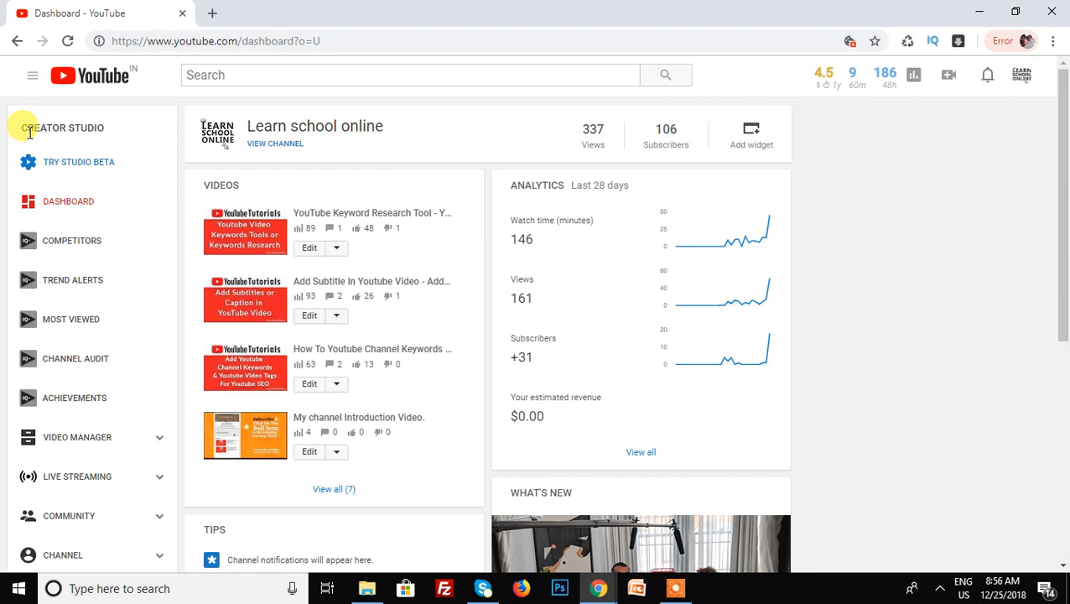
Step: Scroll down the Creator Studio dashboard sidebar to reach the CHANNEL section
scroll("down", 3)
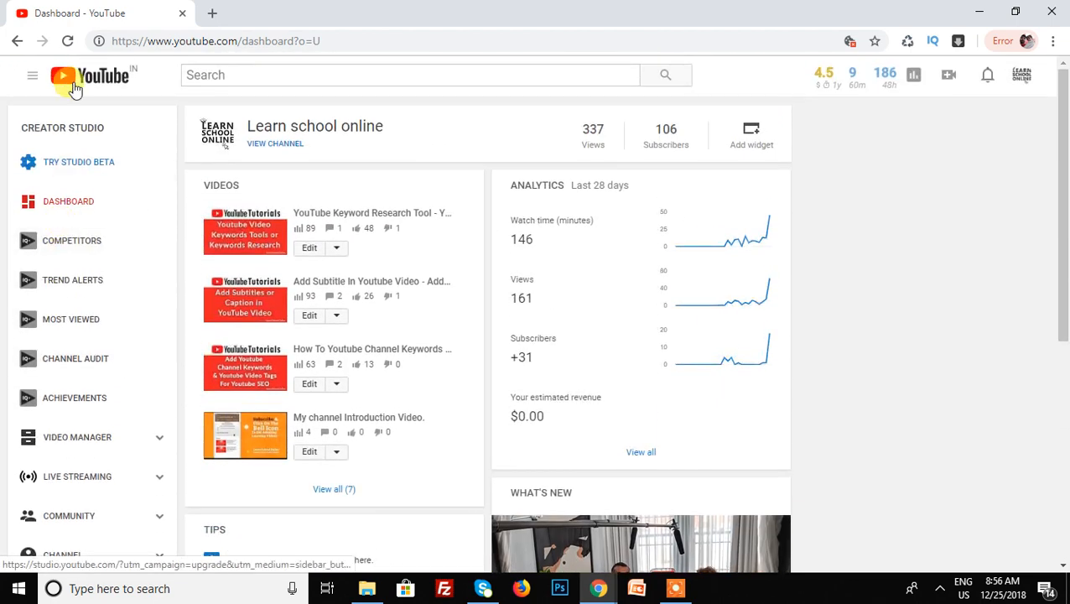
scroll("down", 3)
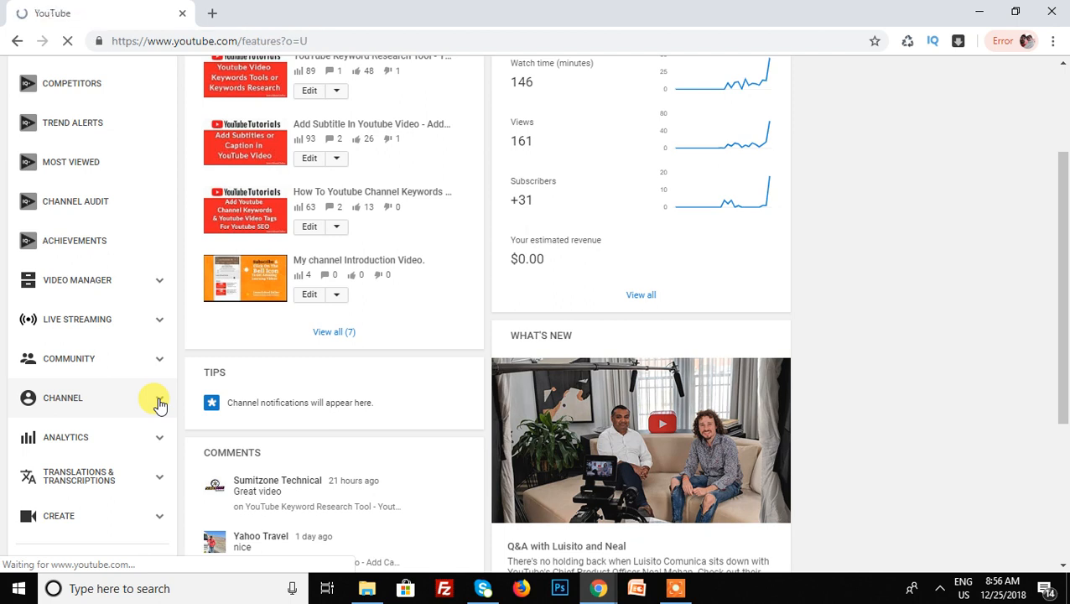
Step: Review the channel's Status and features page, then go to Advanced channel settings
left_click(63, 398)
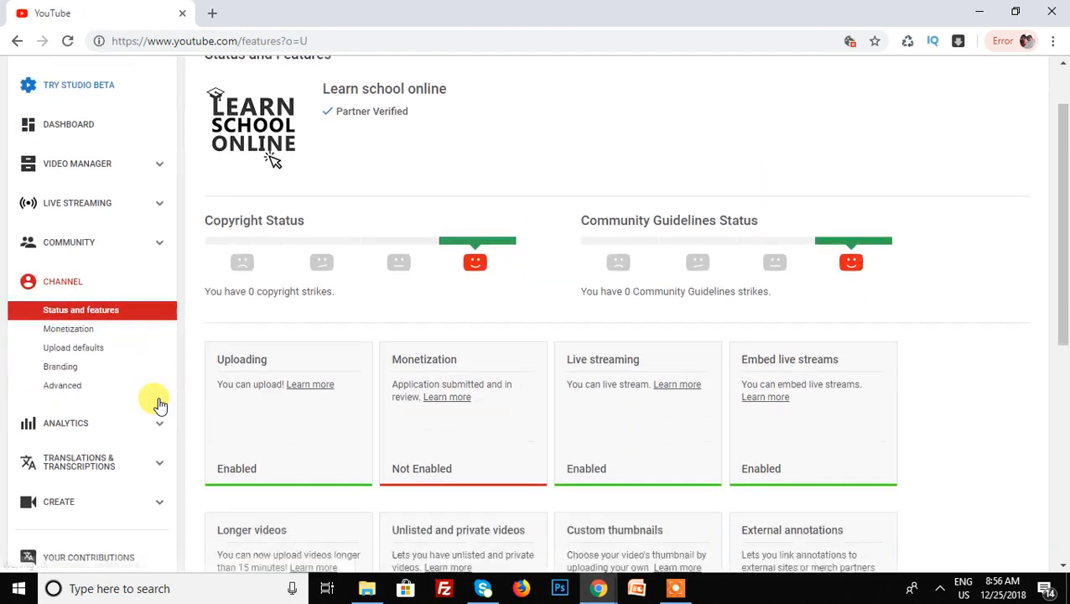
scroll("down", 3)
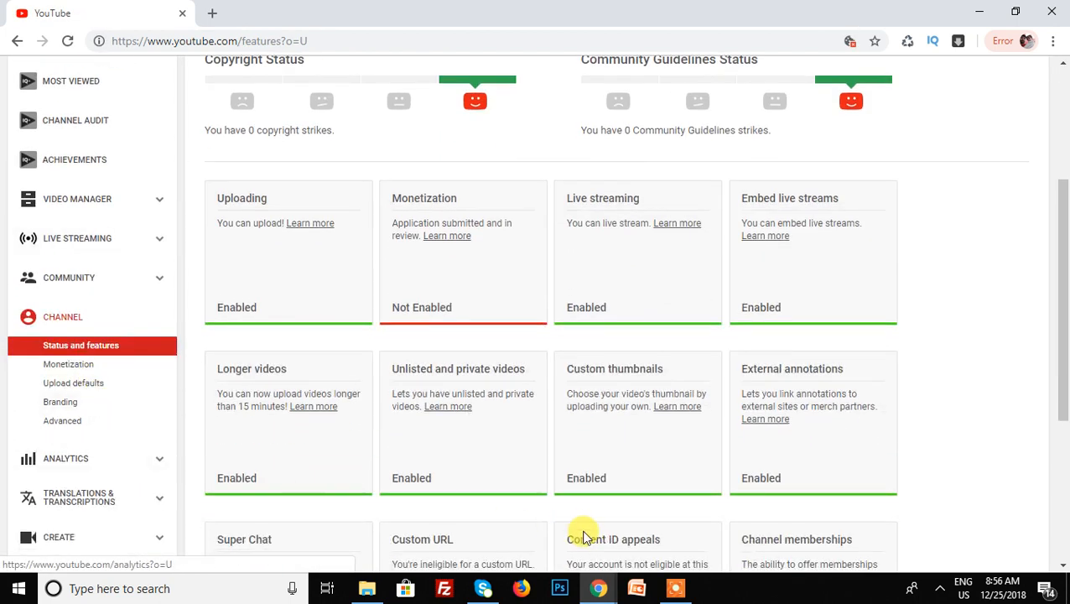
scroll("down", 3)
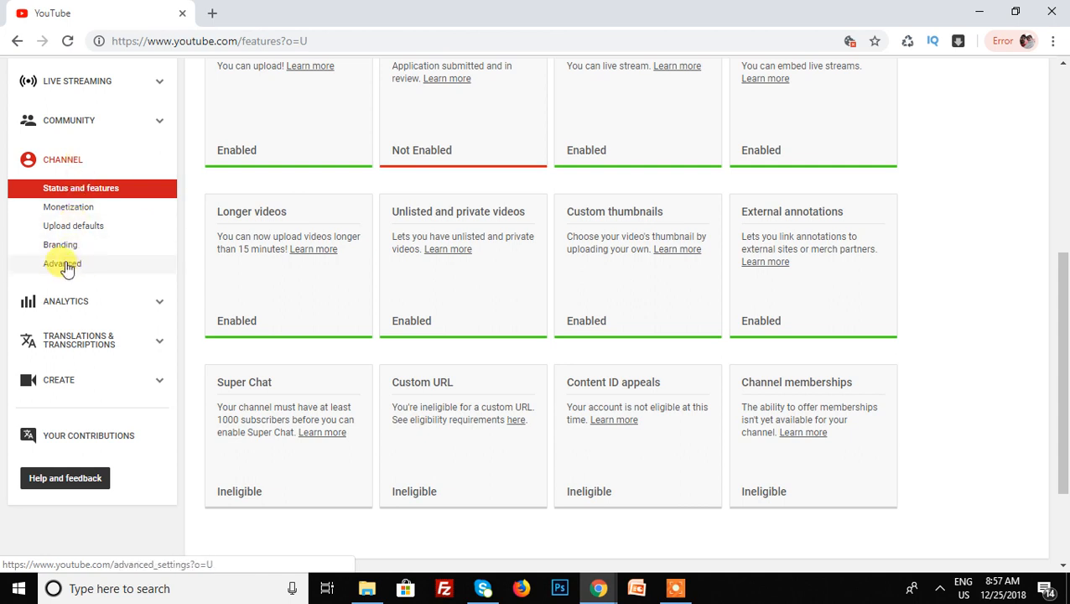
scroll("up", 3)
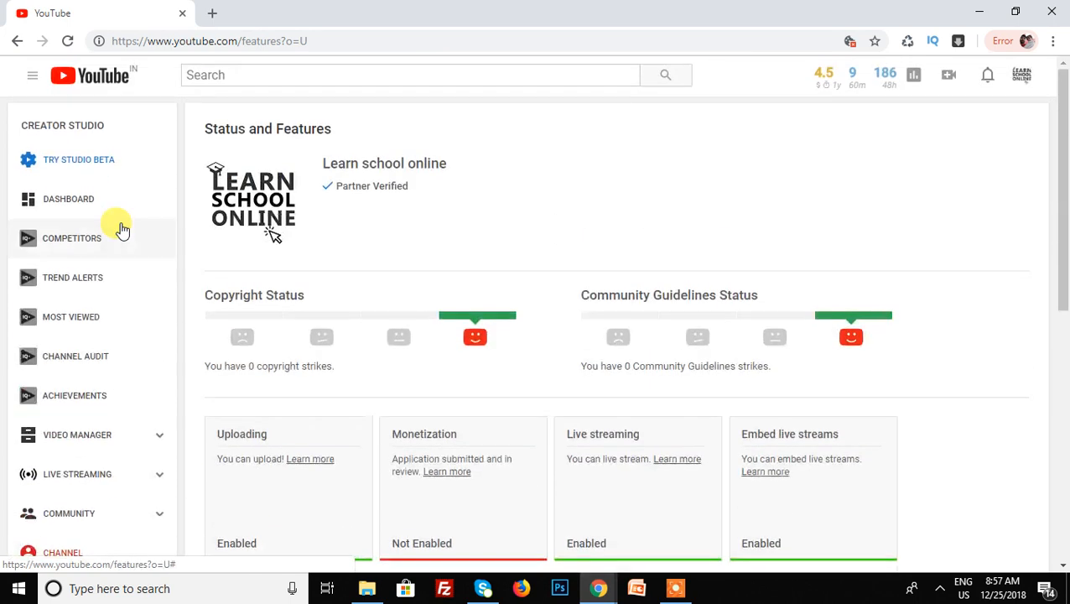
scroll("down", 3)
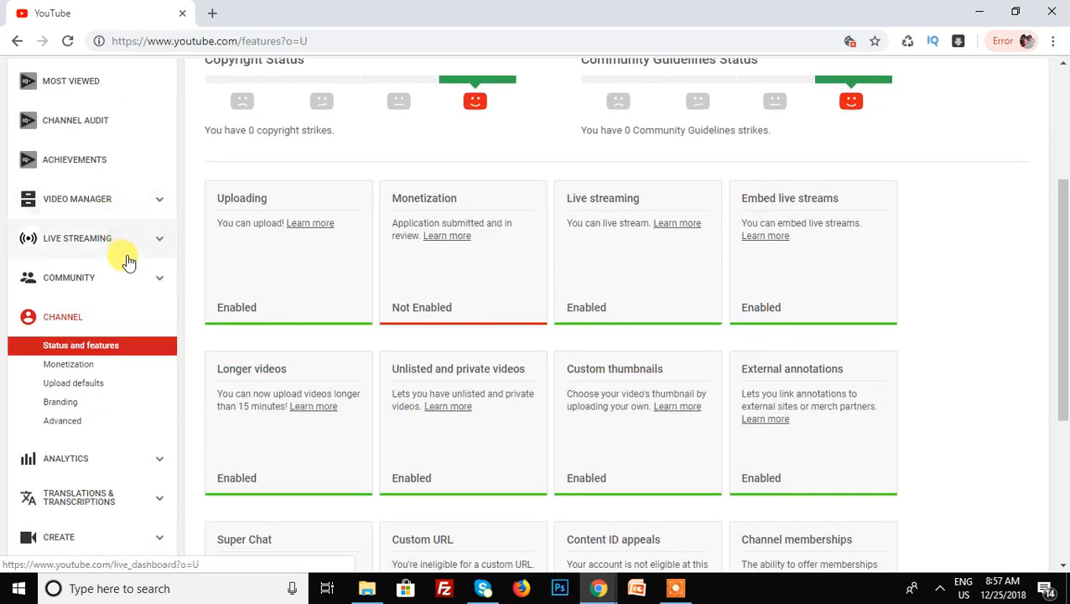
mouse_move(84, 327)
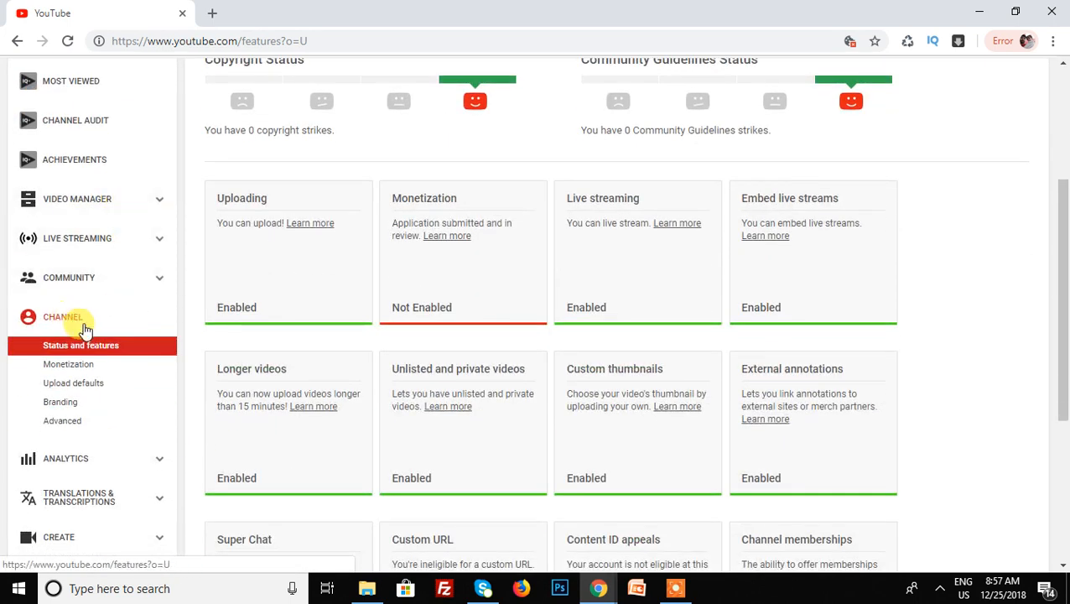
mouse_move(62, 420)
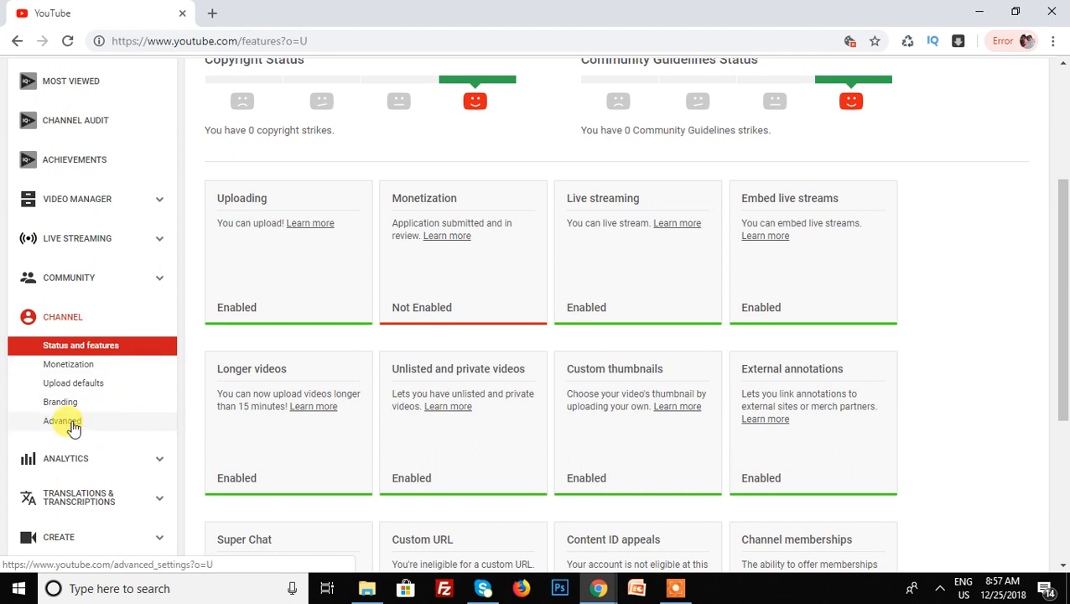
left_click(62, 420)
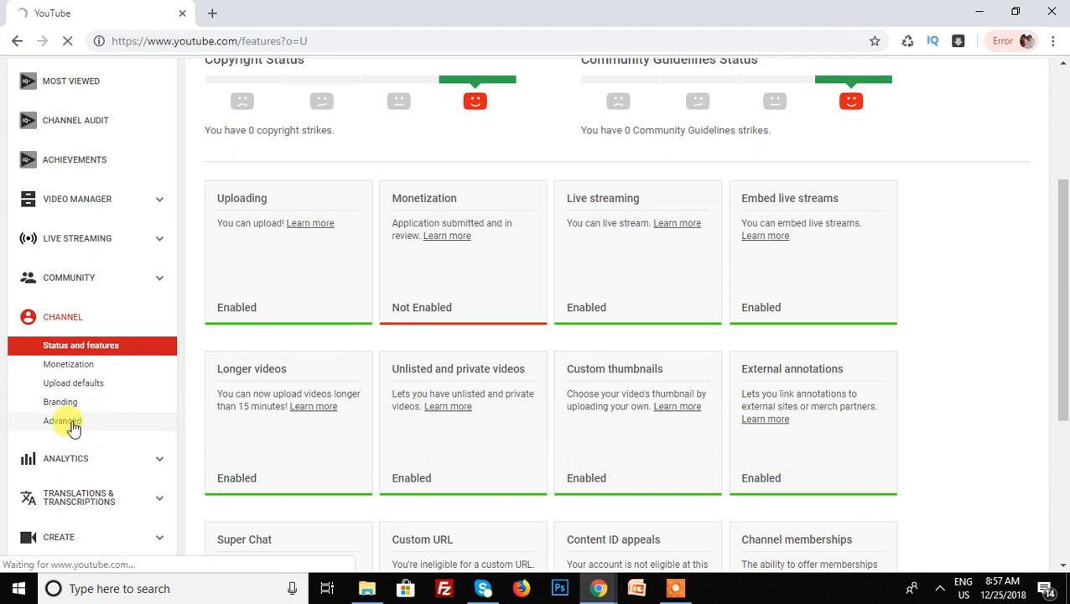
Step: Scroll the Advanced settings page down to the Subscriber counts option near Save
left_click(63, 420)
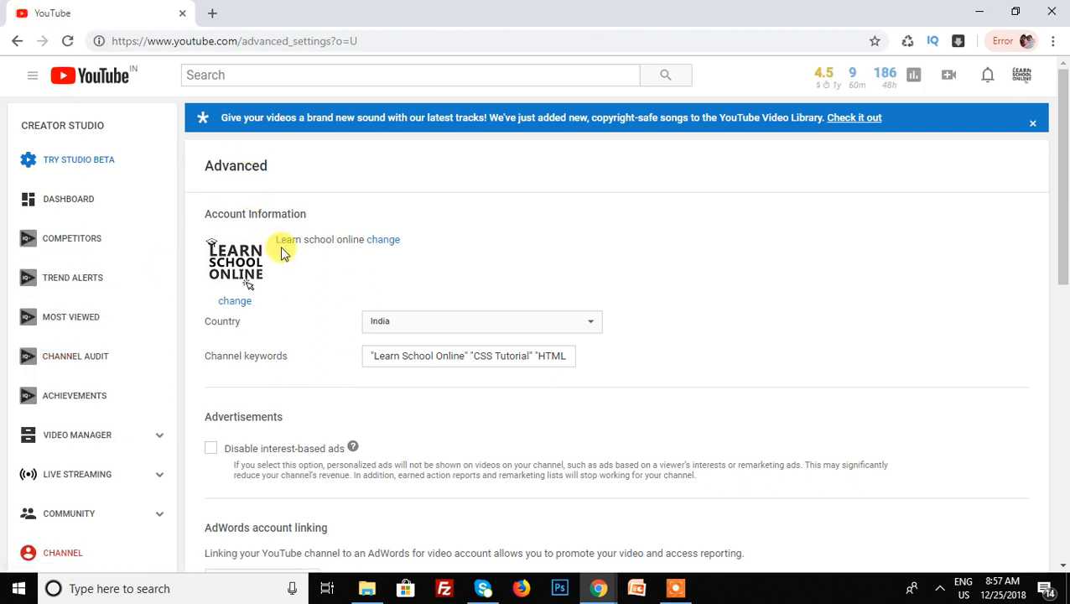
scroll("down", 3)
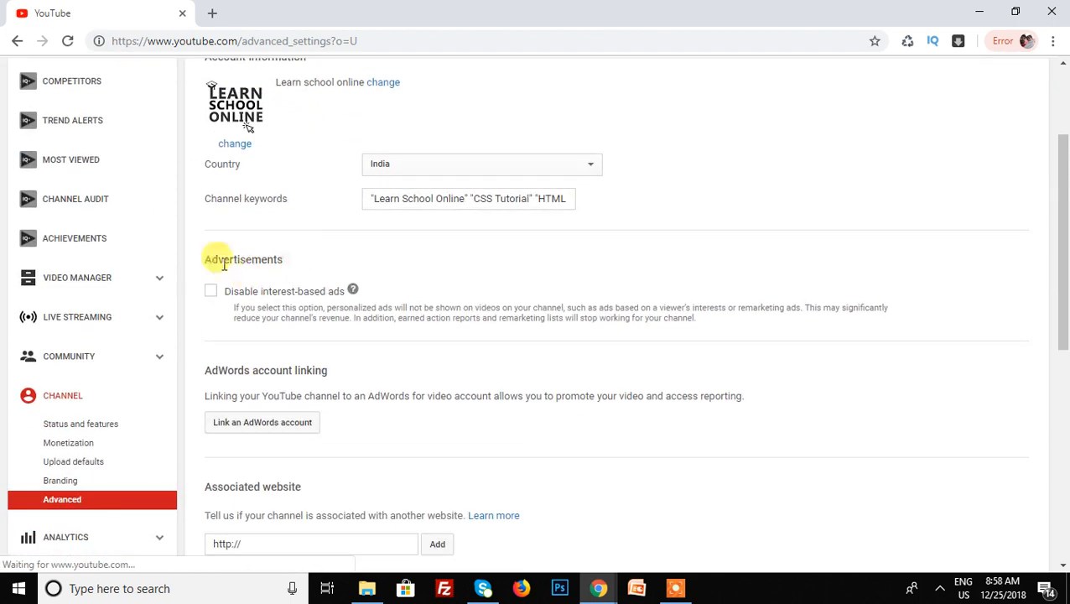
scroll("down", 3)
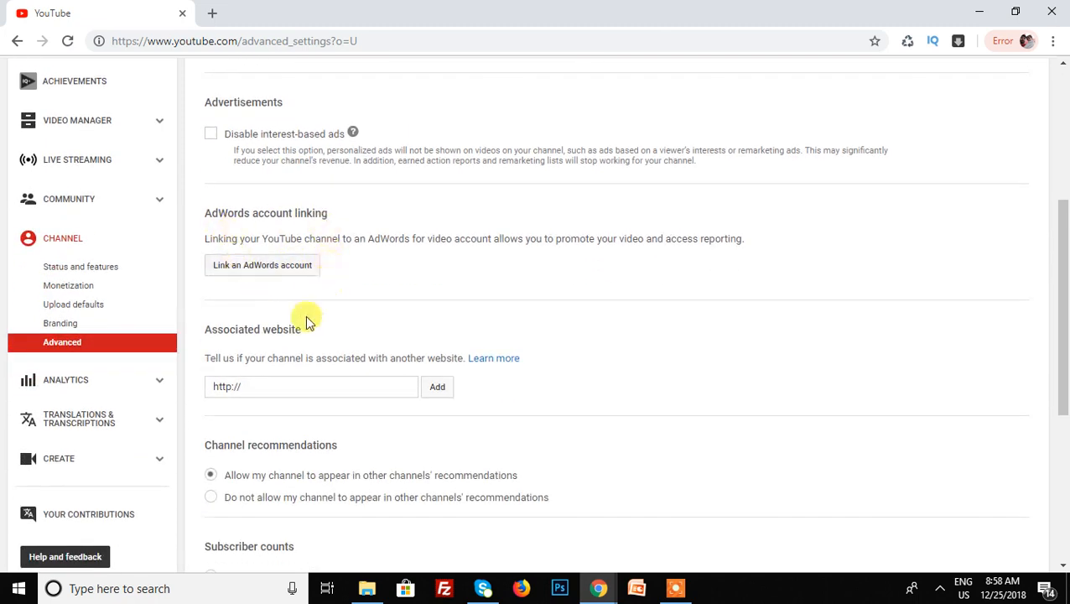
scroll("down", 3)
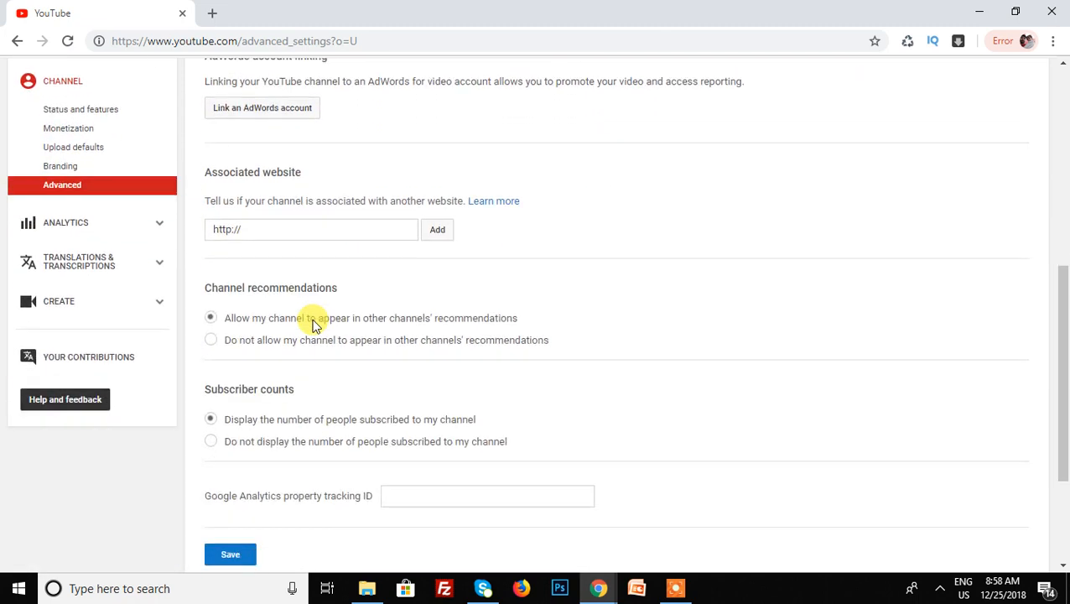
mouse_move(302, 392)
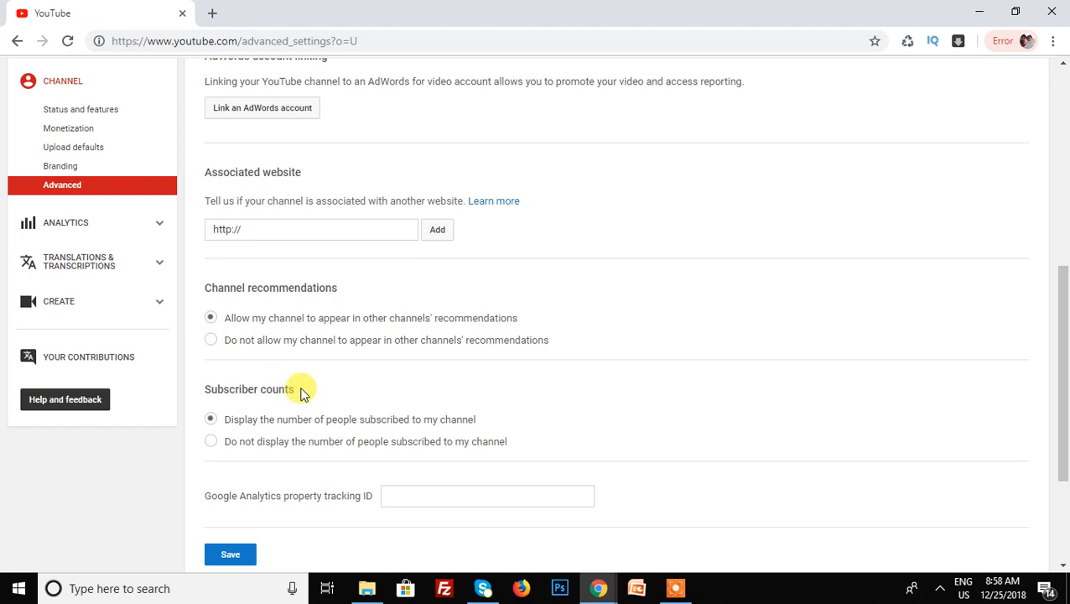
double_click(248, 388)
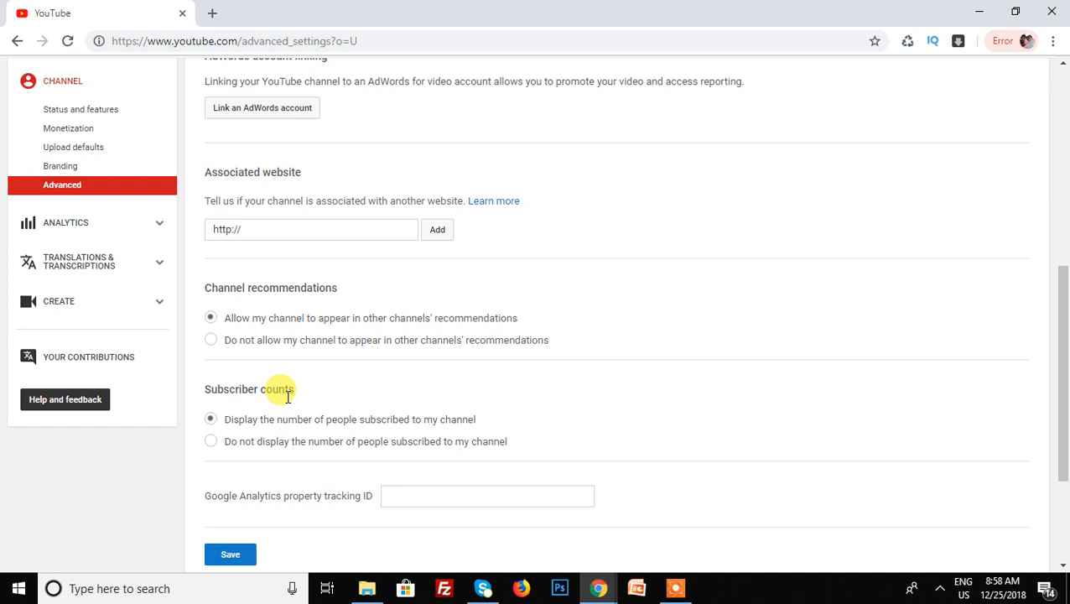
mouse_move(256, 424)
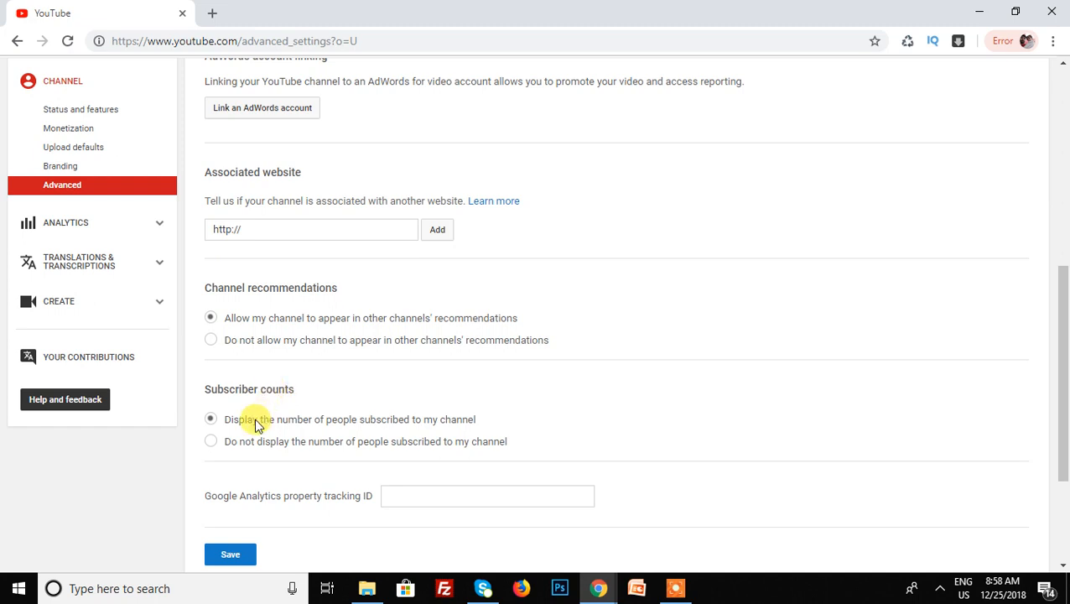
mouse_move(256, 442)
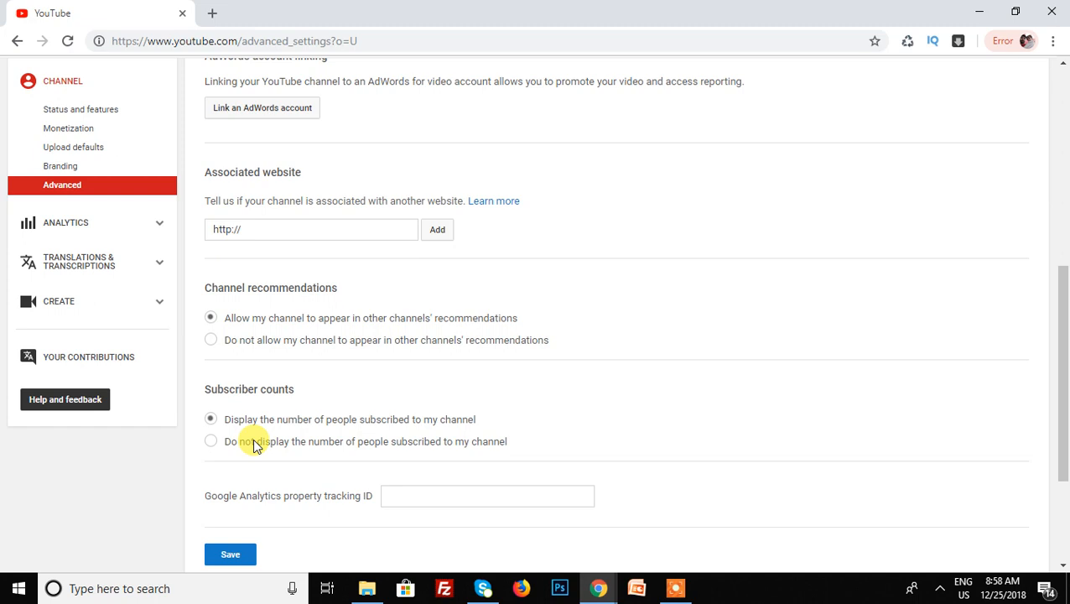
scroll("down", 3)
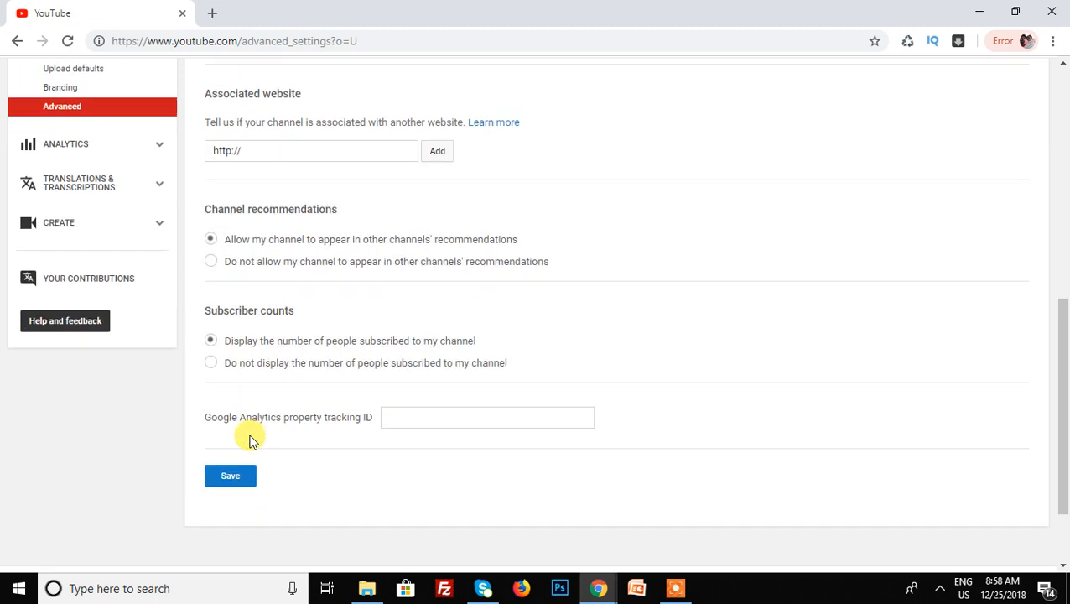
mouse_move(238, 370)
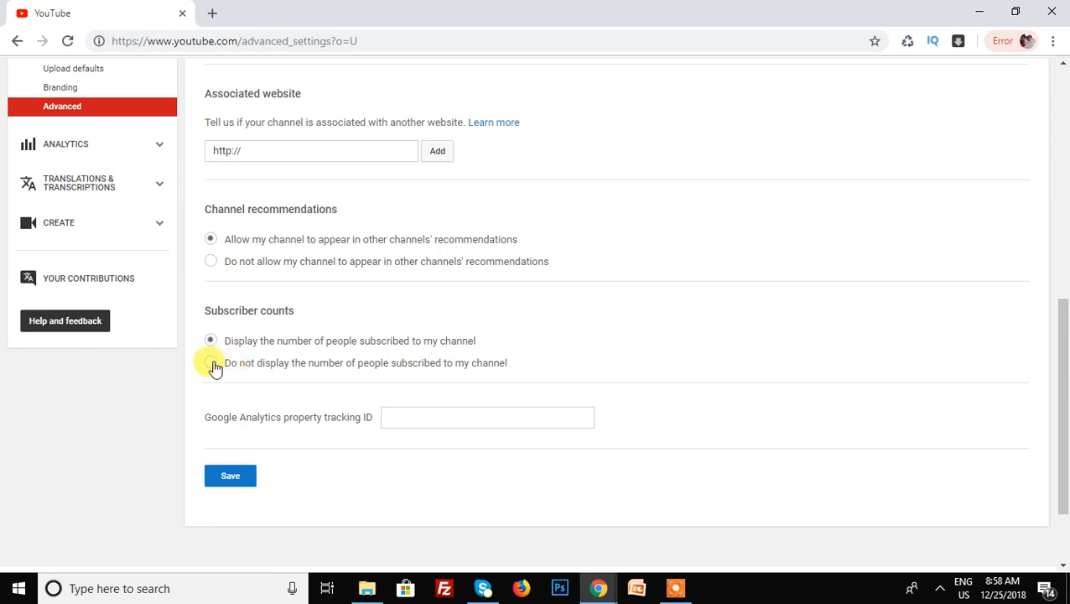
Step: Choose 'Do not display the number of people subscribed to my channel' and save
left_click(211, 362)
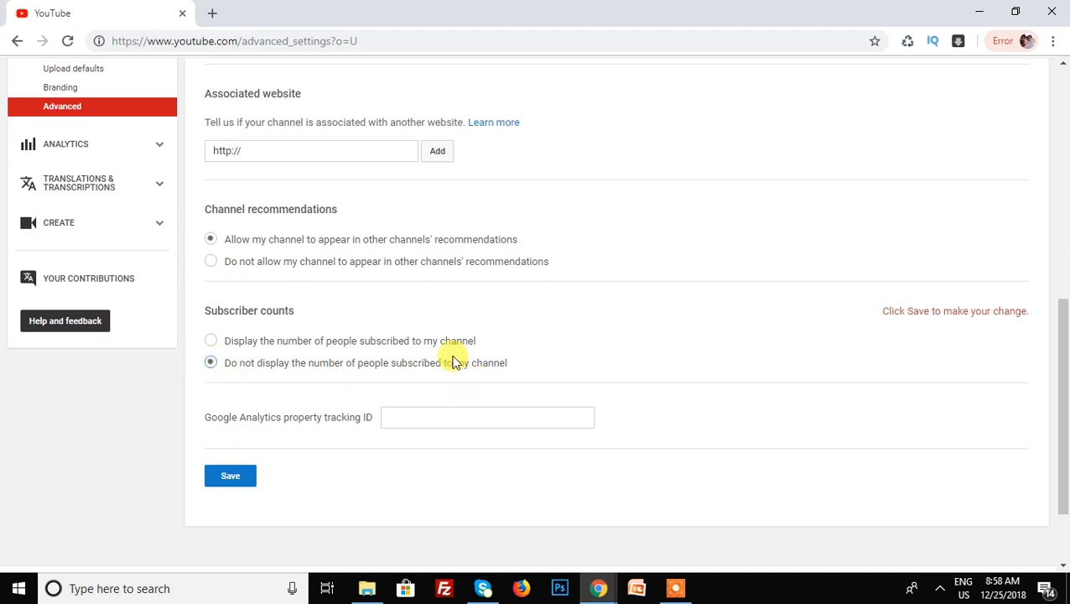
left_click(230, 476)
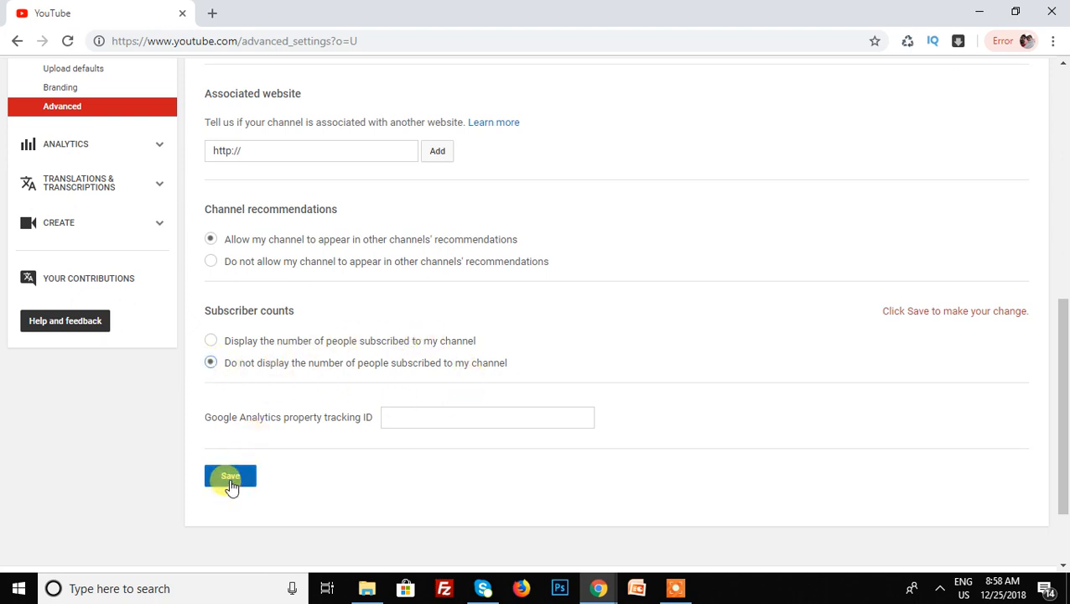
left_click(230, 477)
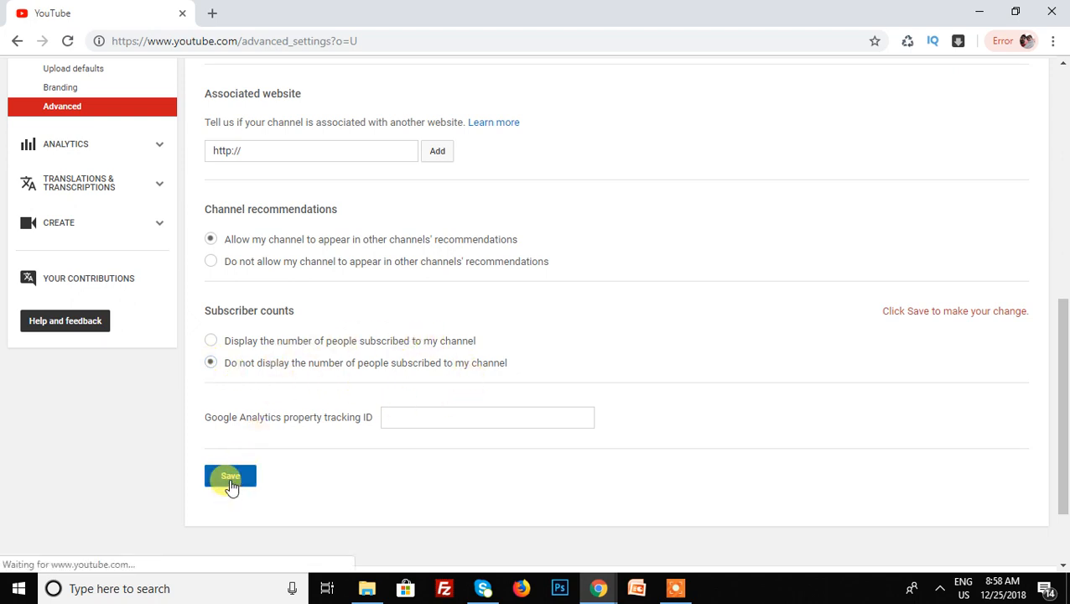
left_click(231, 477)
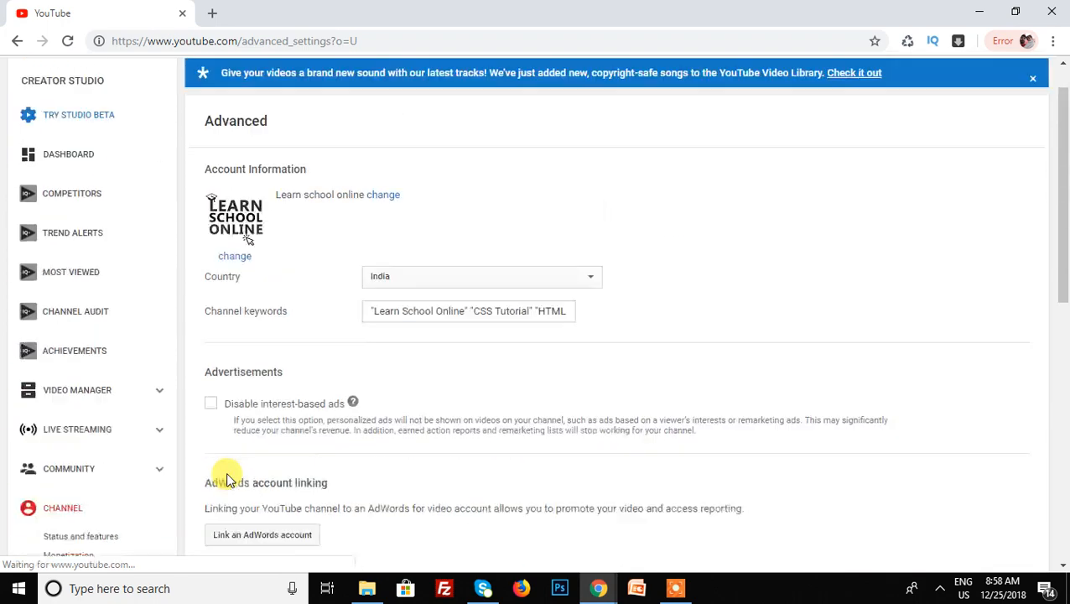
Step: Select the hidden subscriber count option again, save it, and return to the Dashboard
scroll("down", 3)
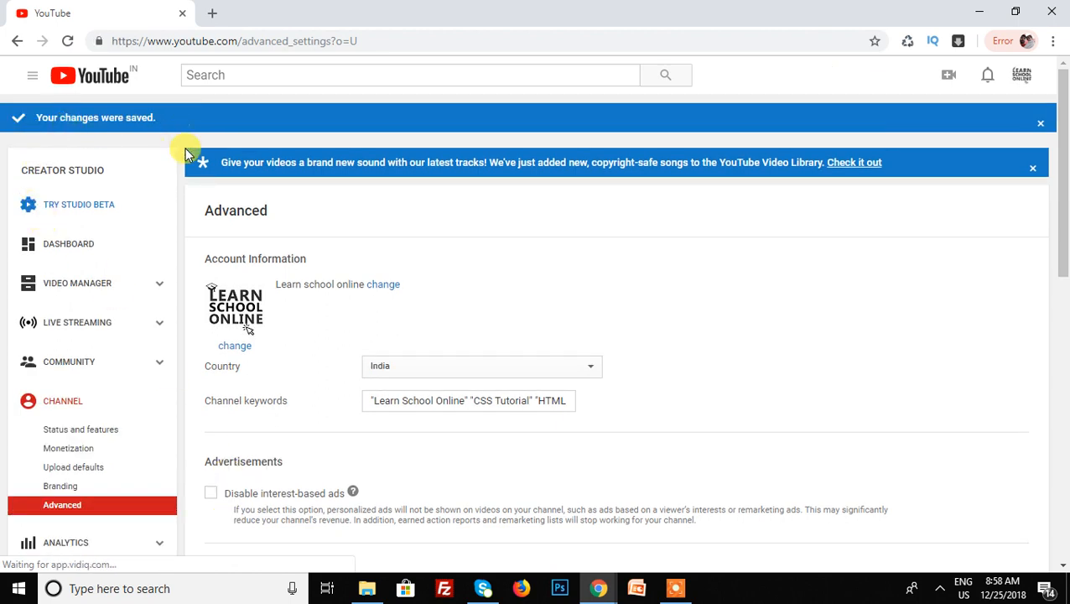
scroll("down", 3)
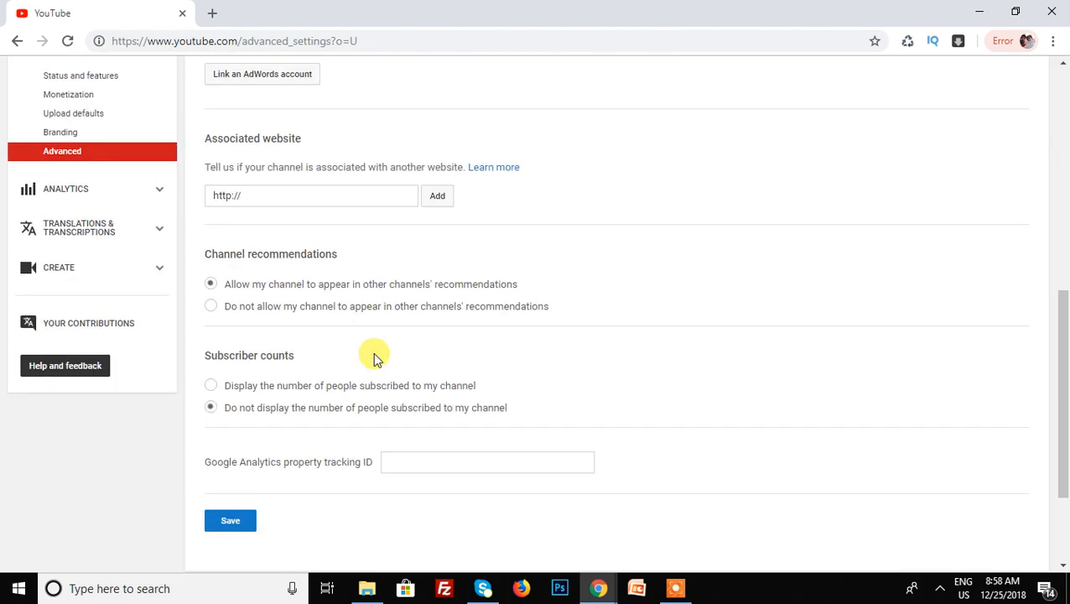
mouse_move(248, 420)
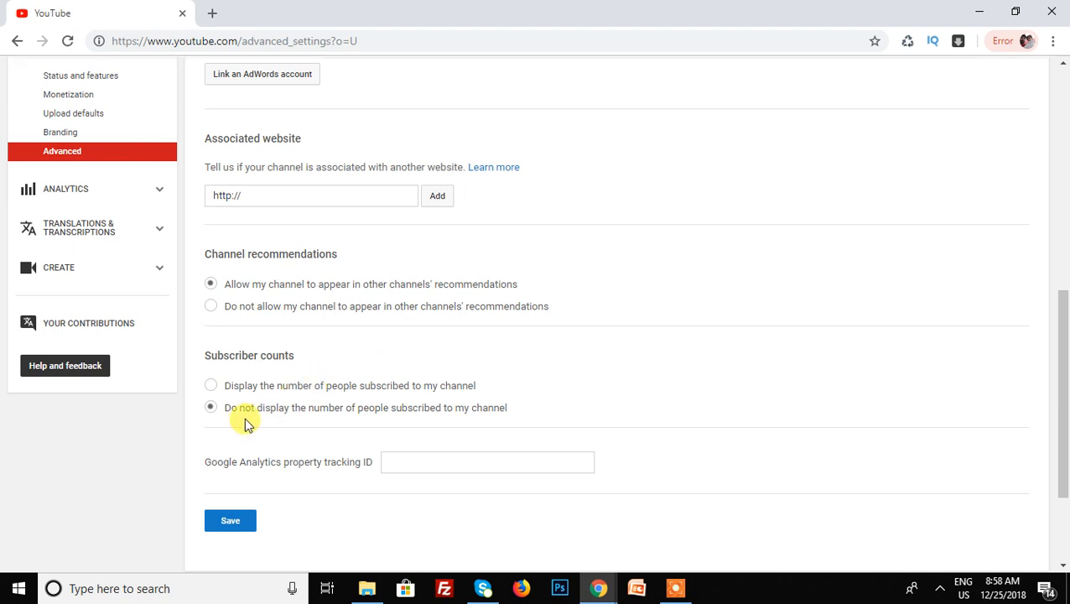
mouse_move(211, 407)
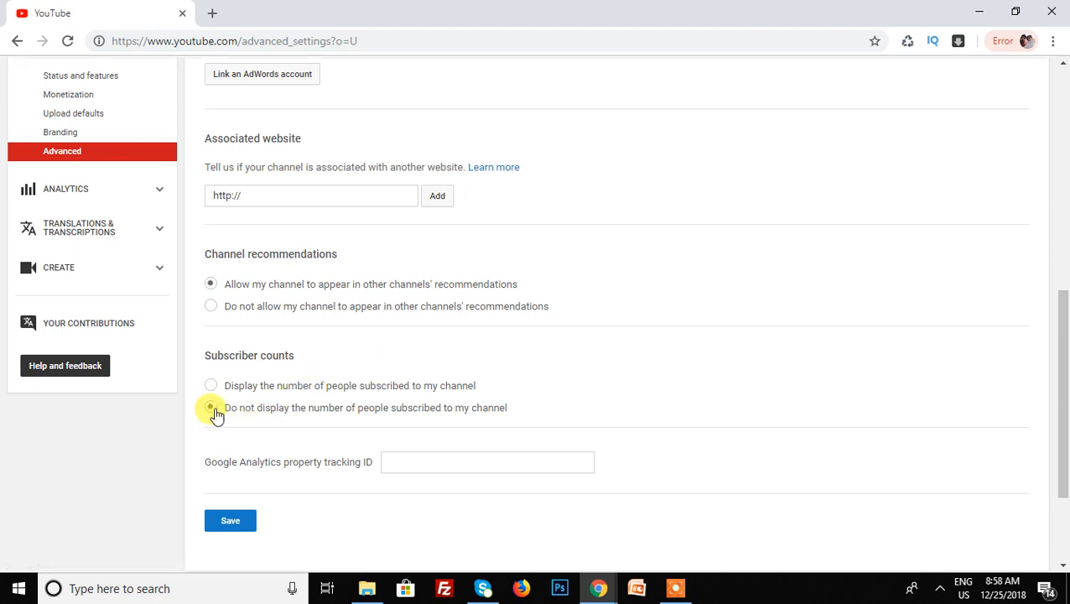
left_click(211, 407)
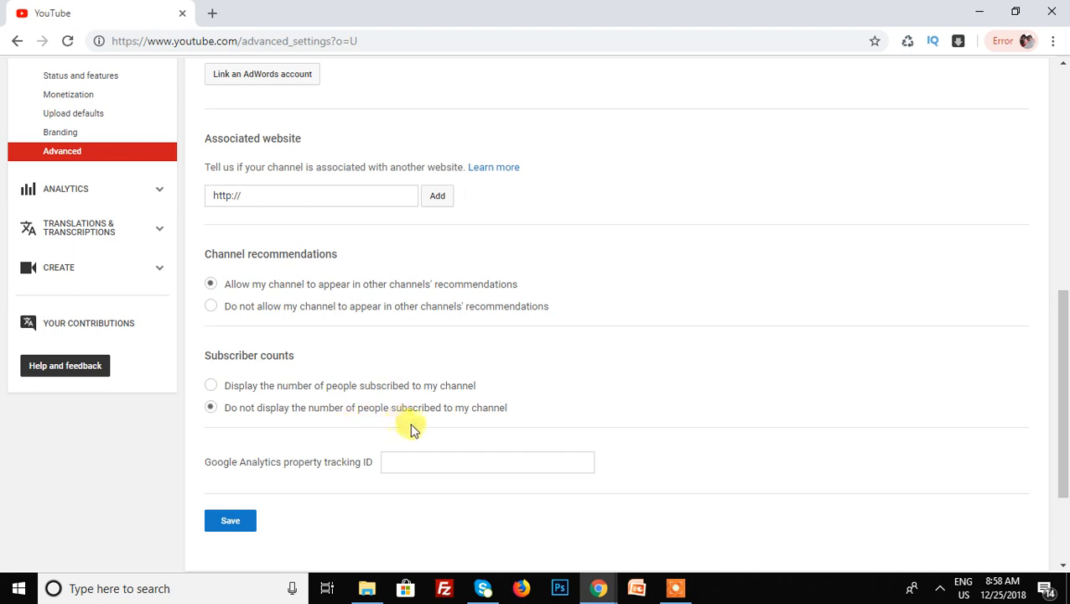
mouse_move(301, 509)
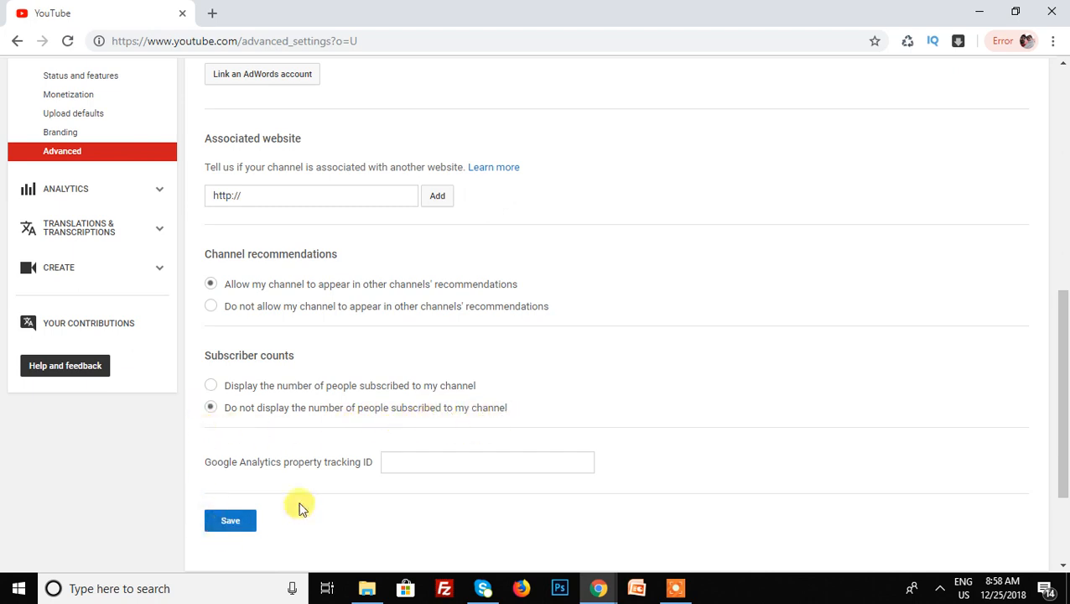
left_click(230, 521)
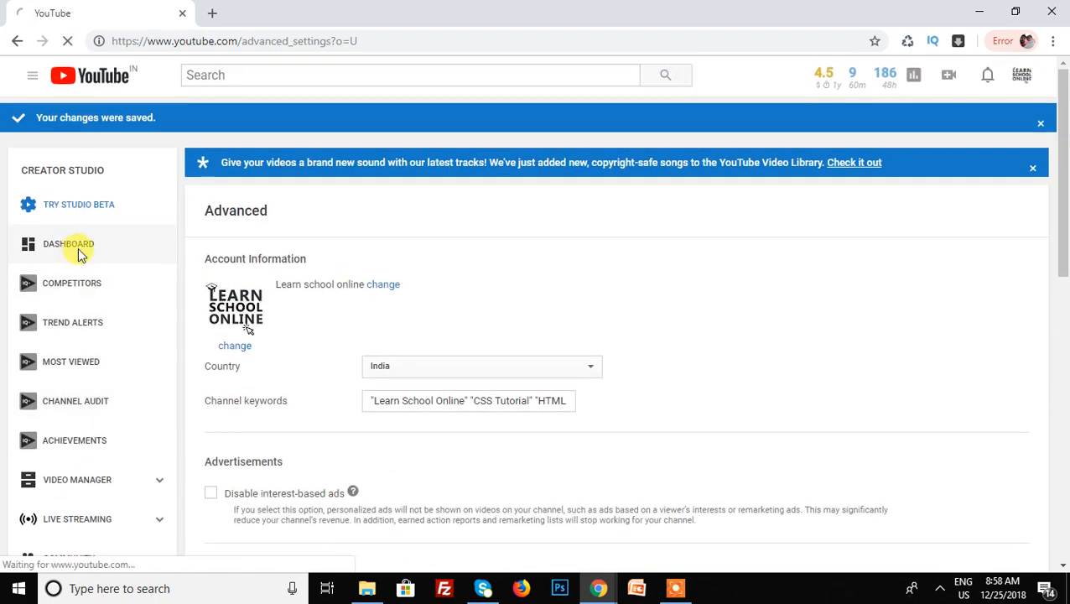
left_click(69, 243)
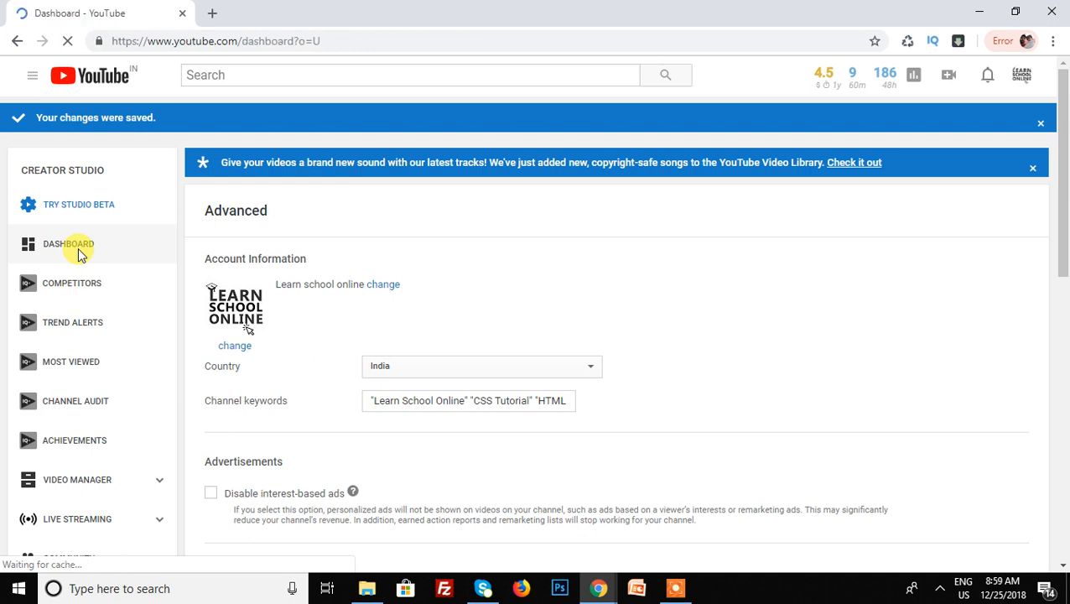
left_click(68, 243)
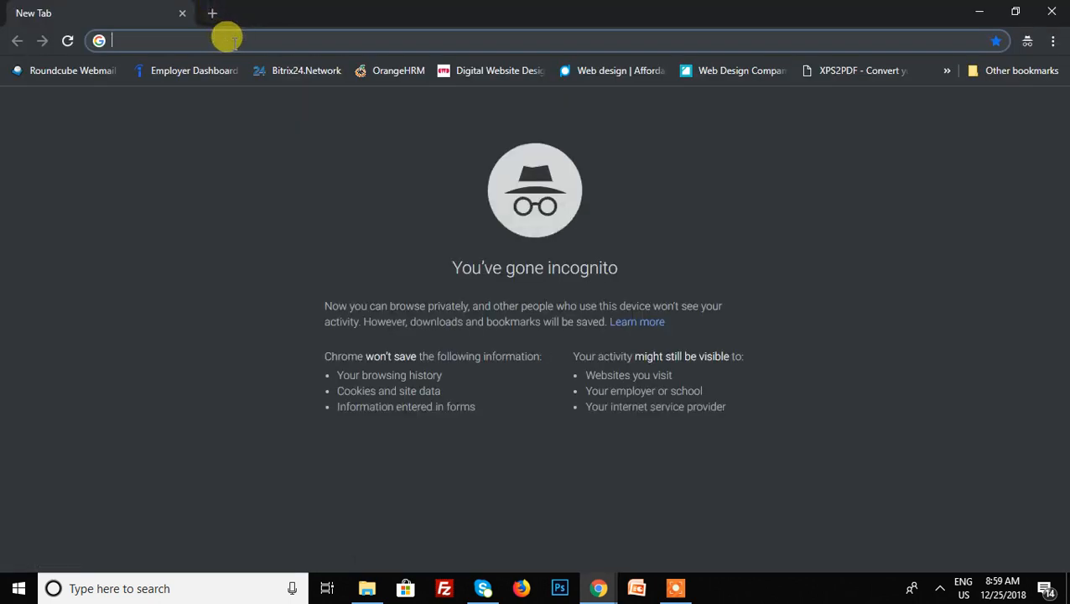
Step: Search Google for 'youtube' in the incognito window and open the YouTube result
type("youtube")
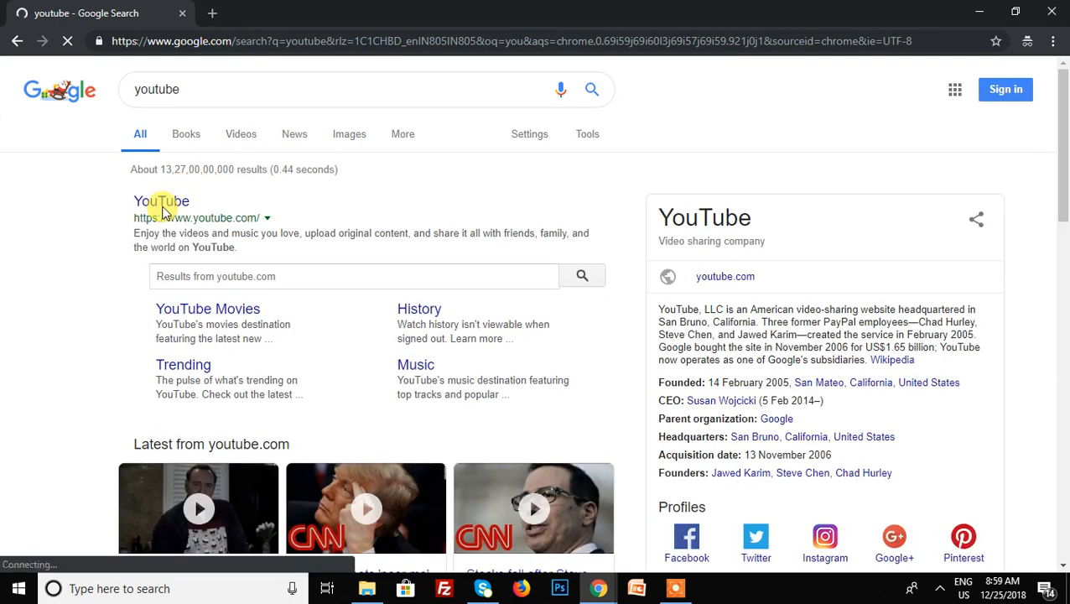
left_click(161, 201)
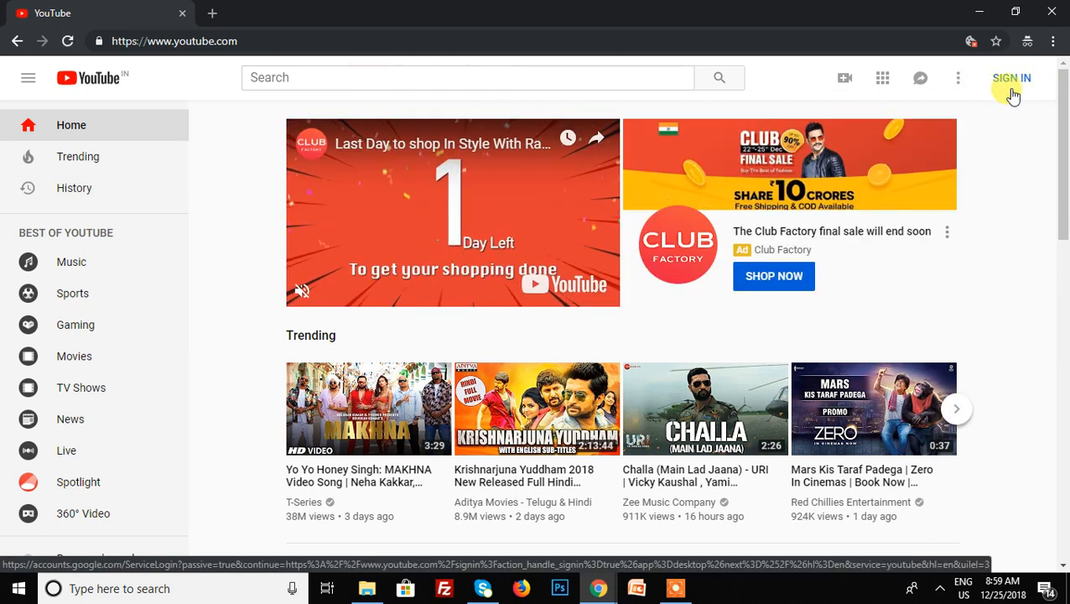
Step: Search YouTube for 'Learn school' and scroll down to the Learn School Online channel
left_click(467, 78)
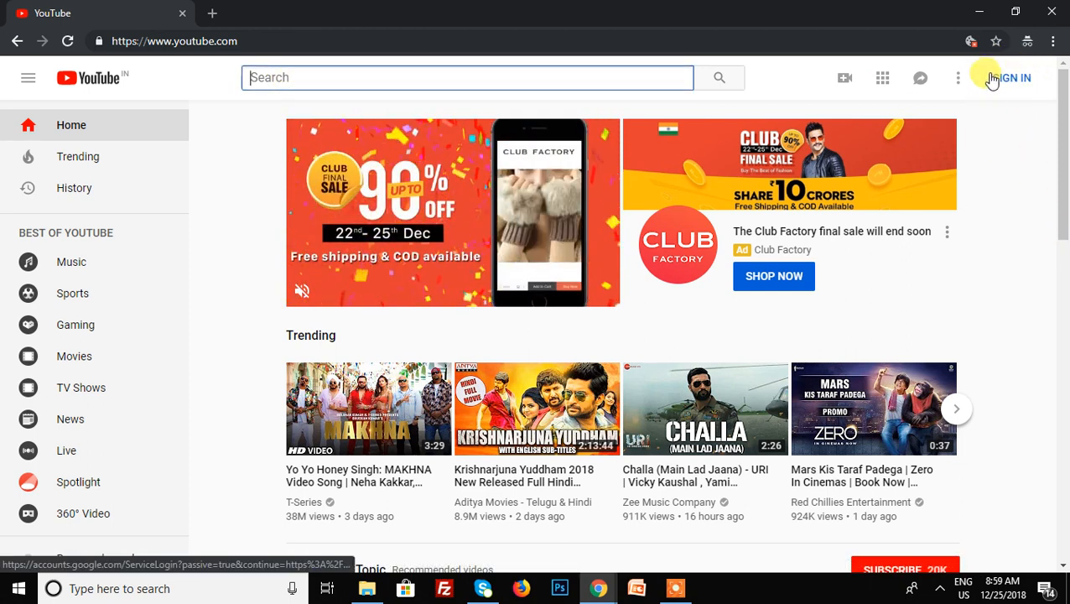
left_click(467, 78)
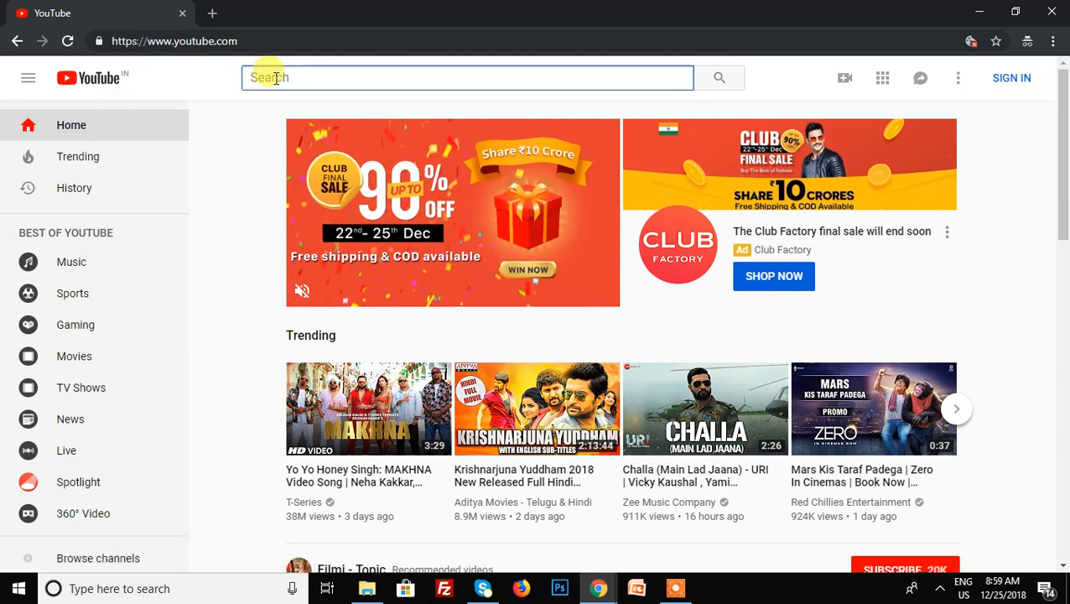
type("Learn school online")
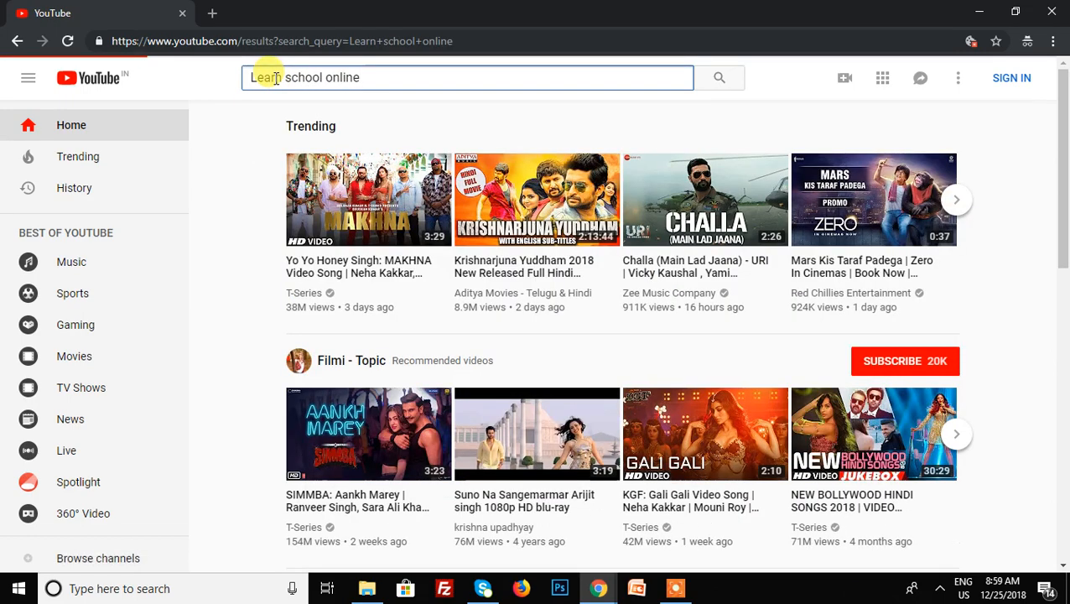
left_click(719, 77)
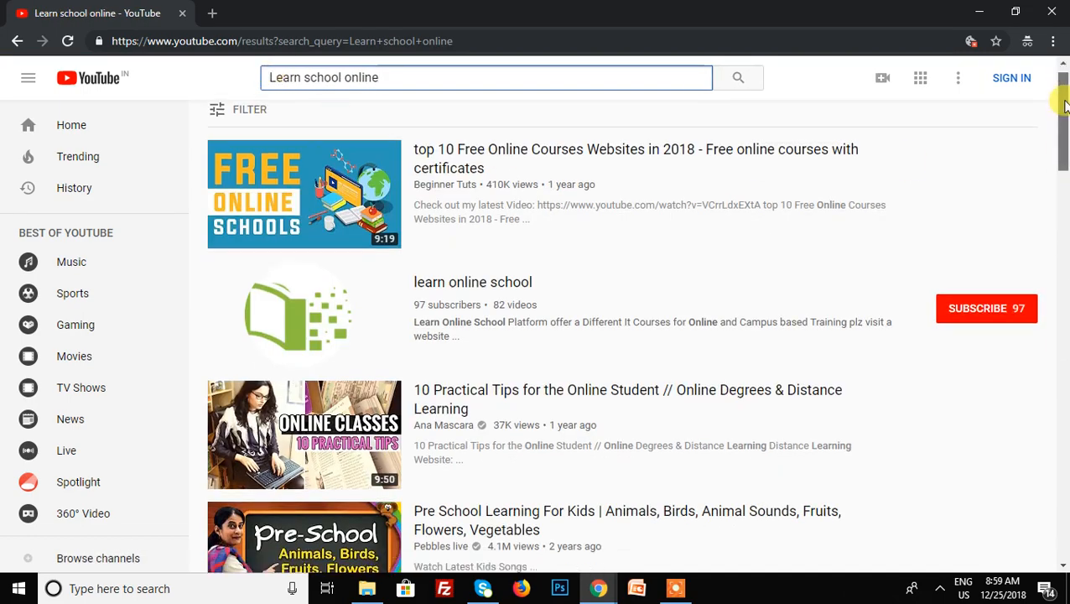
scroll("down", 3)
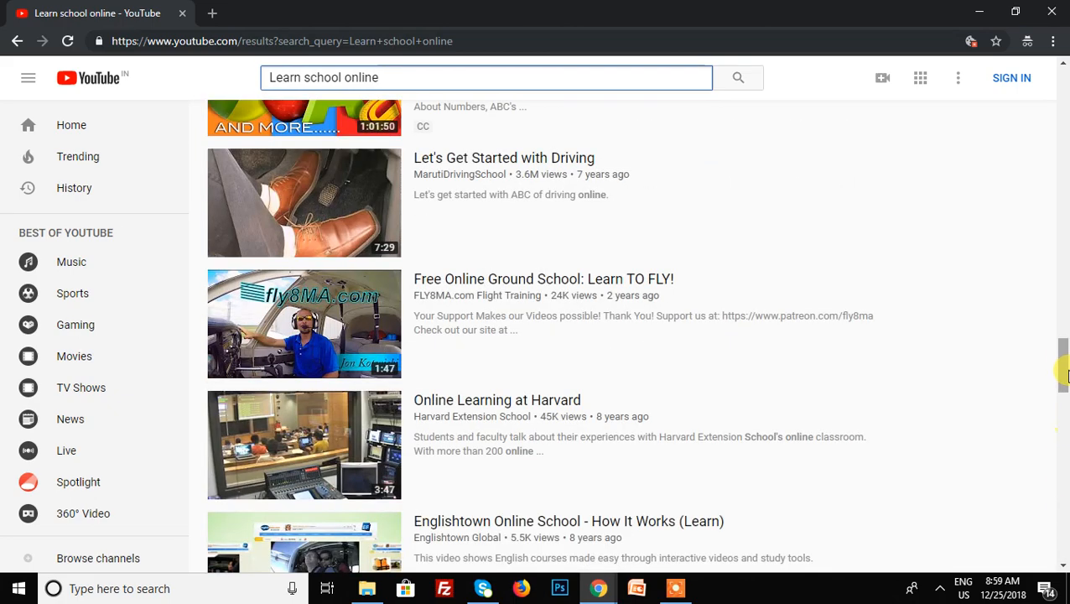
scroll("down", 3)
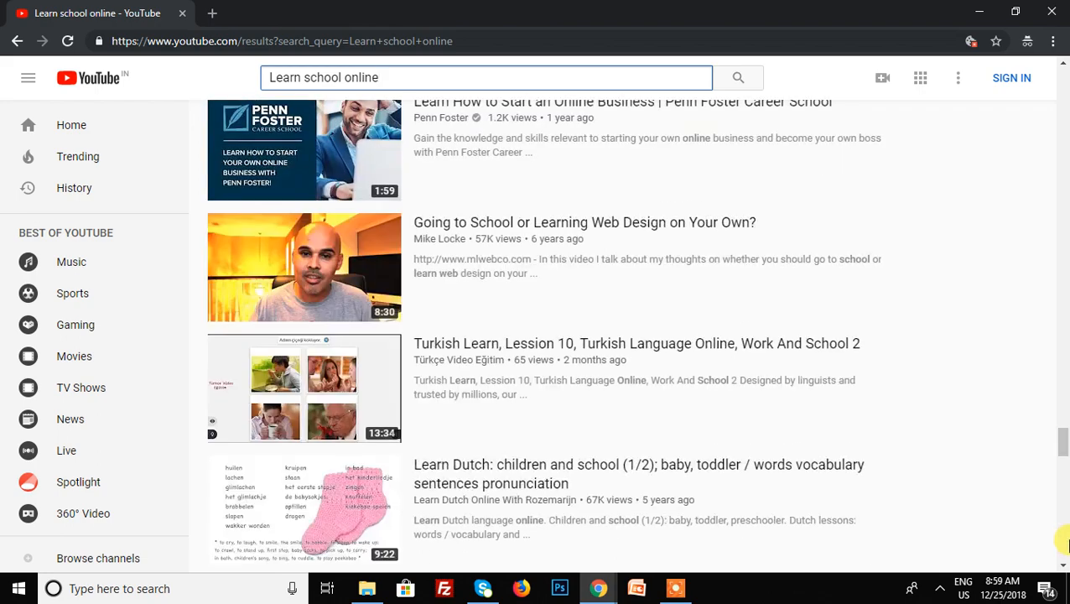
scroll("down", 3)
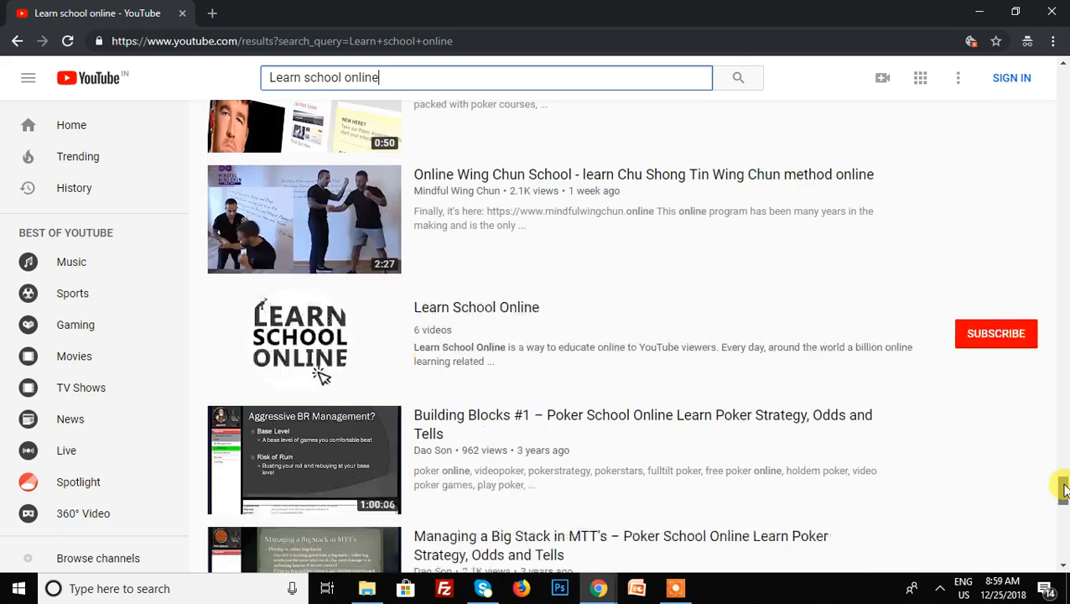
mouse_move(436, 320)
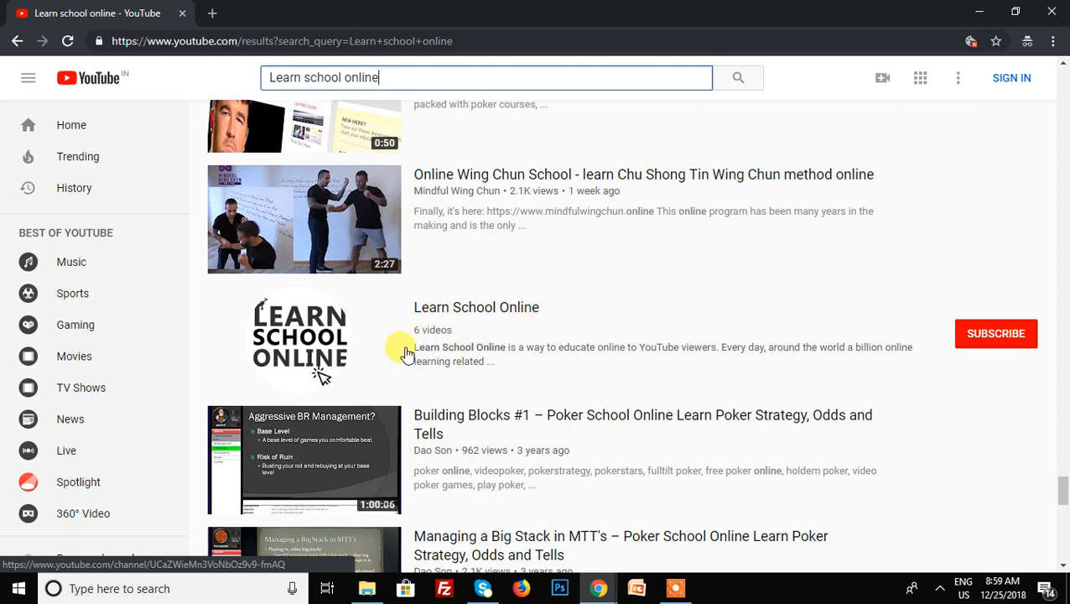
mouse_move(836, 357)
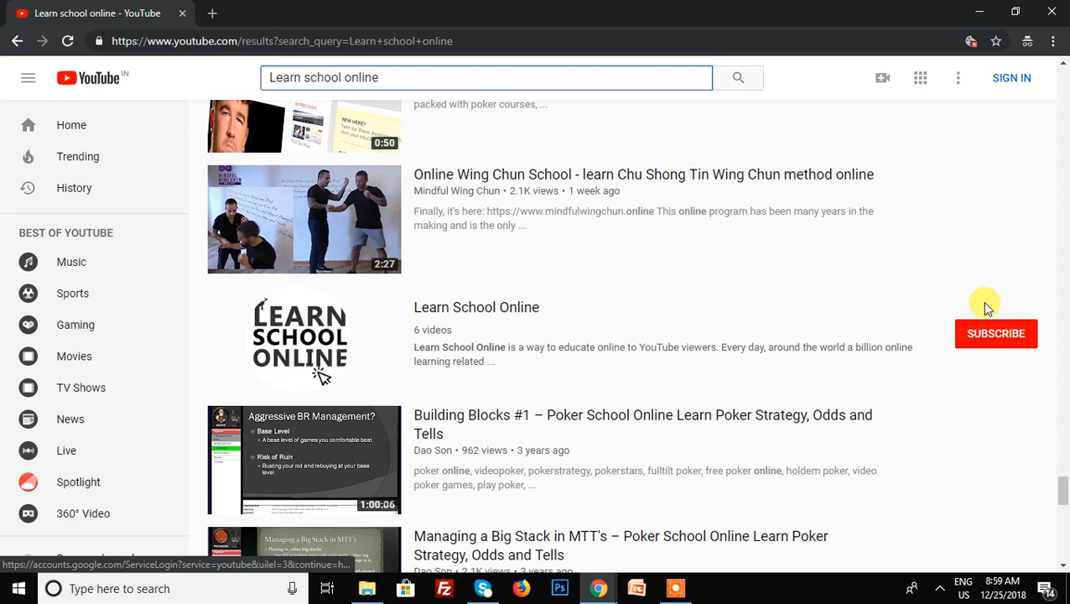
mouse_move(973, 351)
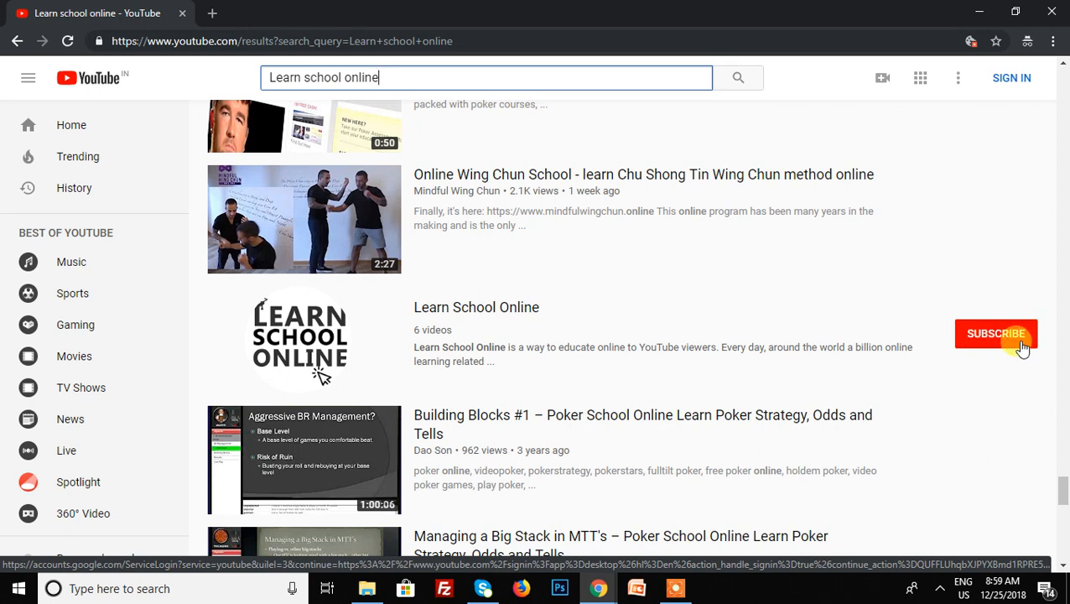
mouse_move(1025, 342)
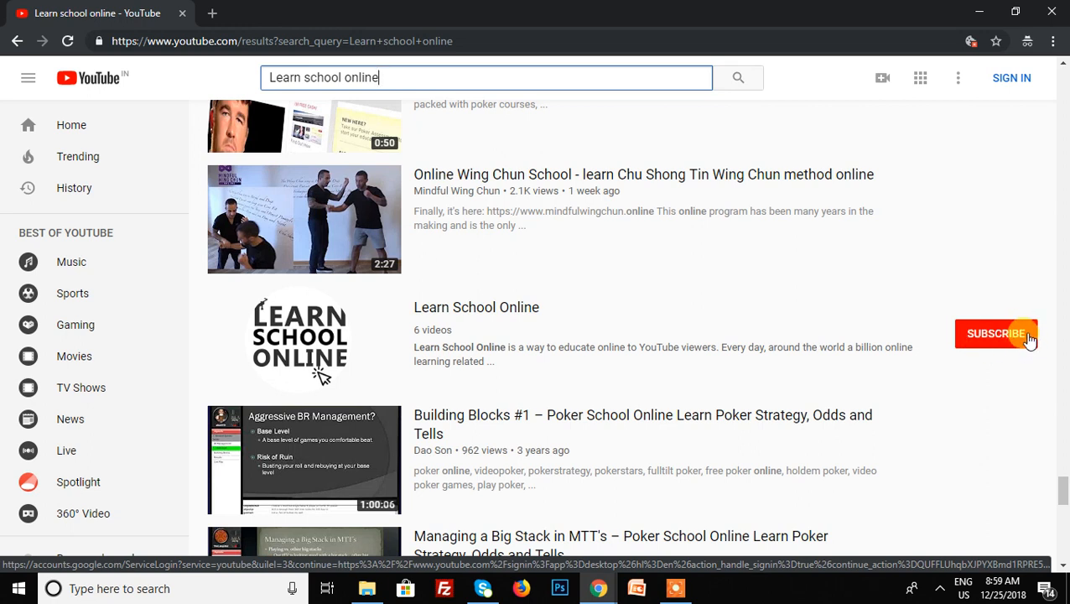
mouse_move(595, 311)
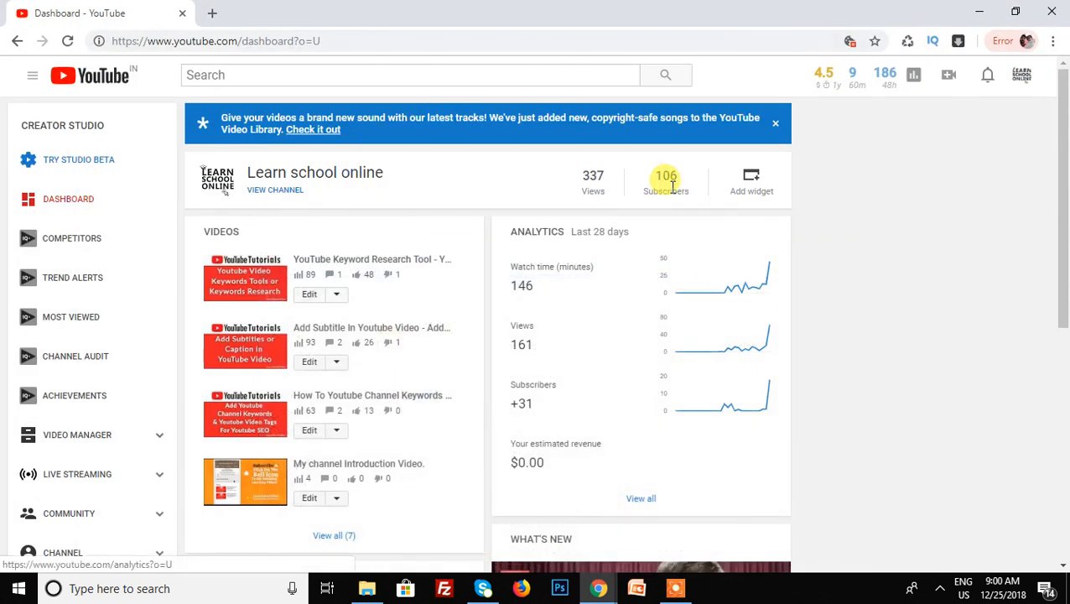
mouse_move(680, 164)
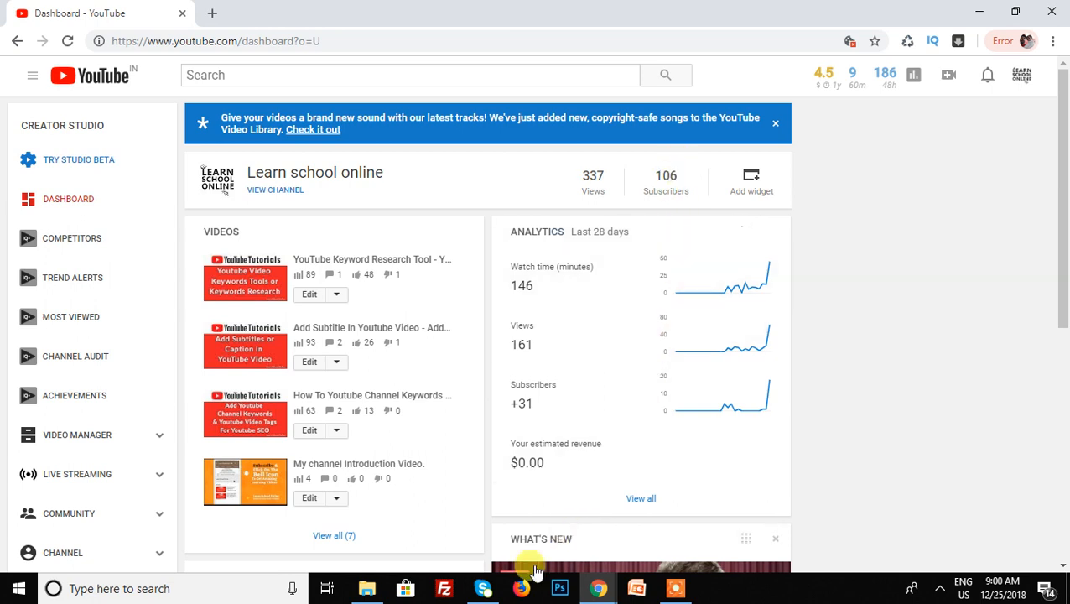
mouse_move(597, 587)
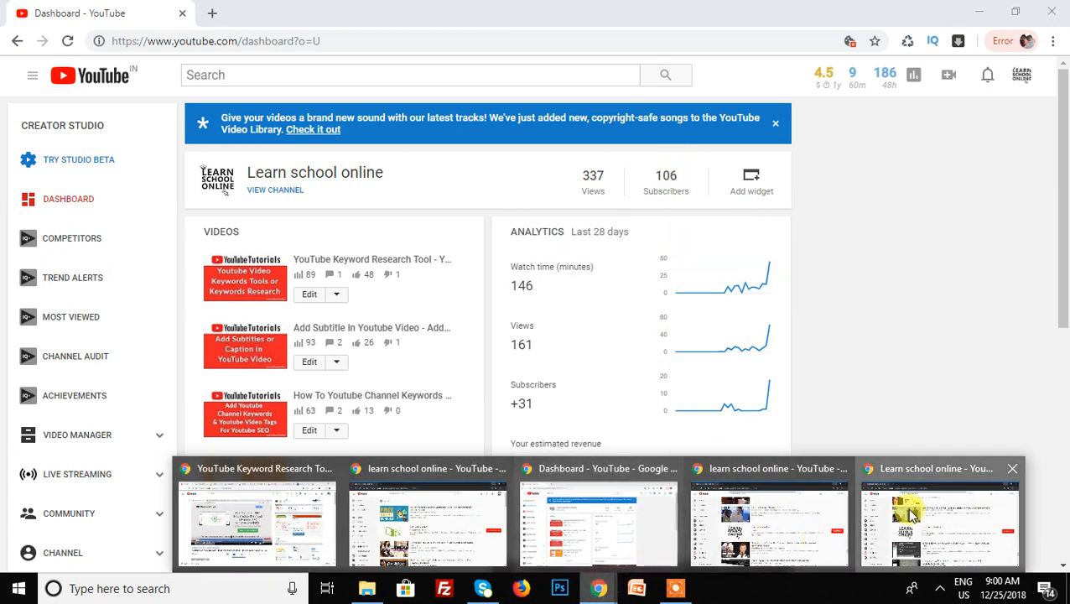
Step: Switch back to the incognito Chrome window showing the signed-out search results
left_click(938, 524)
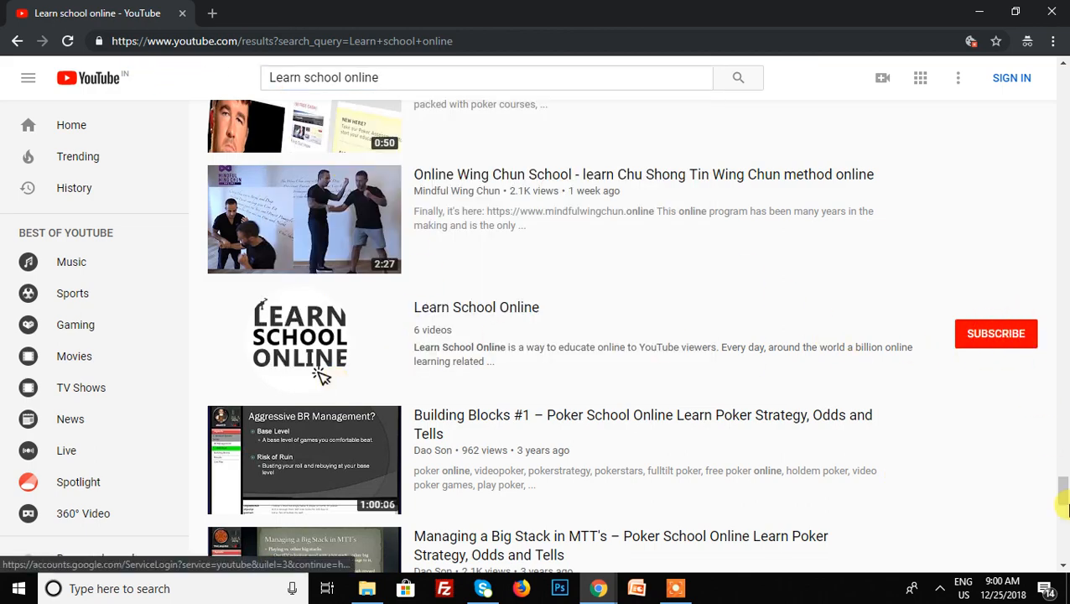
scroll("down", 3)
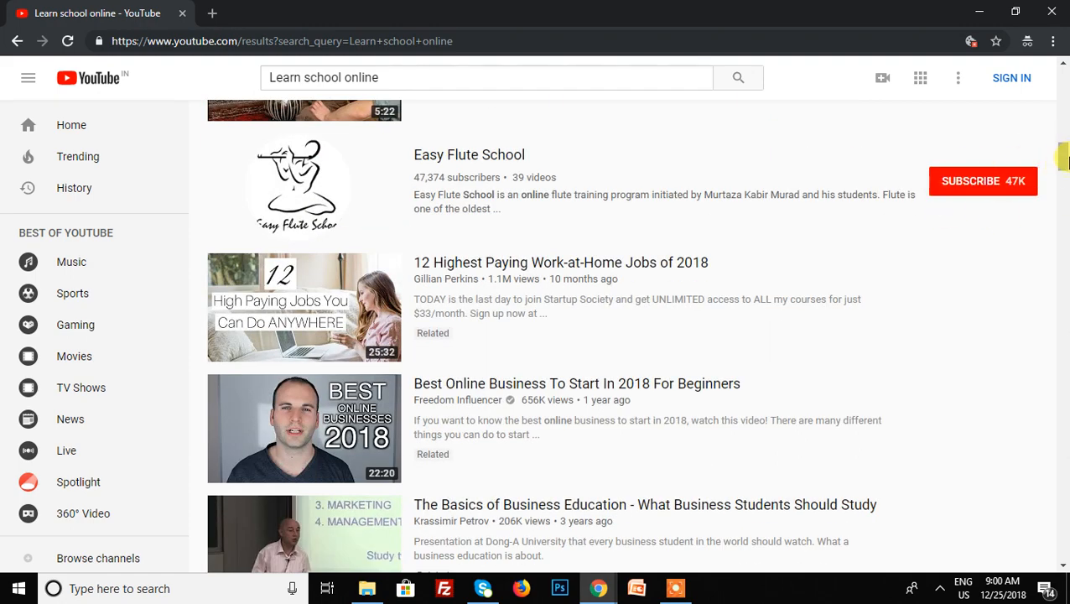
scroll("down", 3)
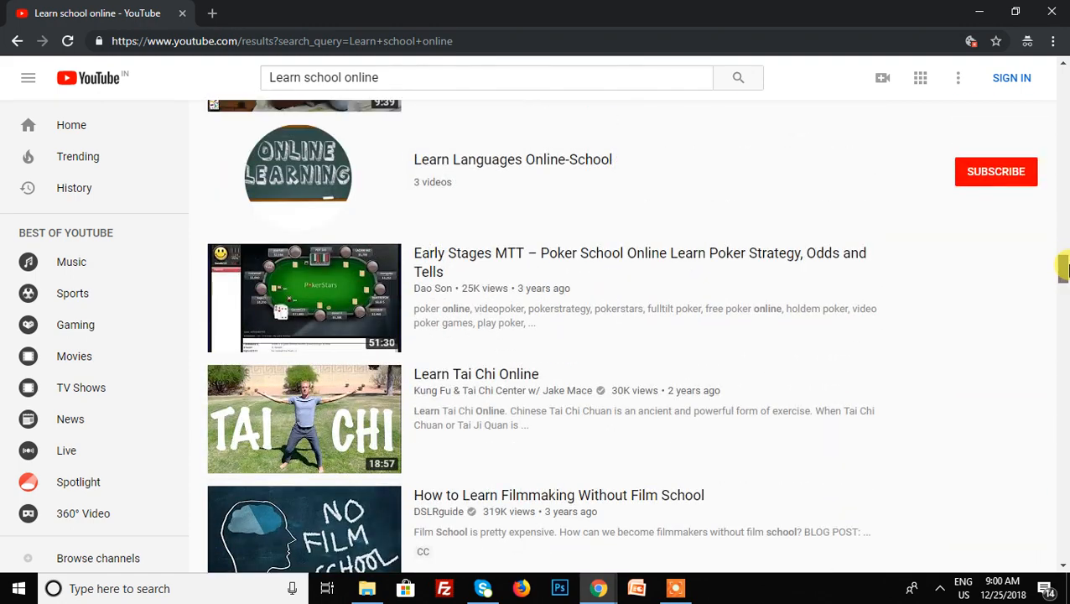
scroll("down", 3)
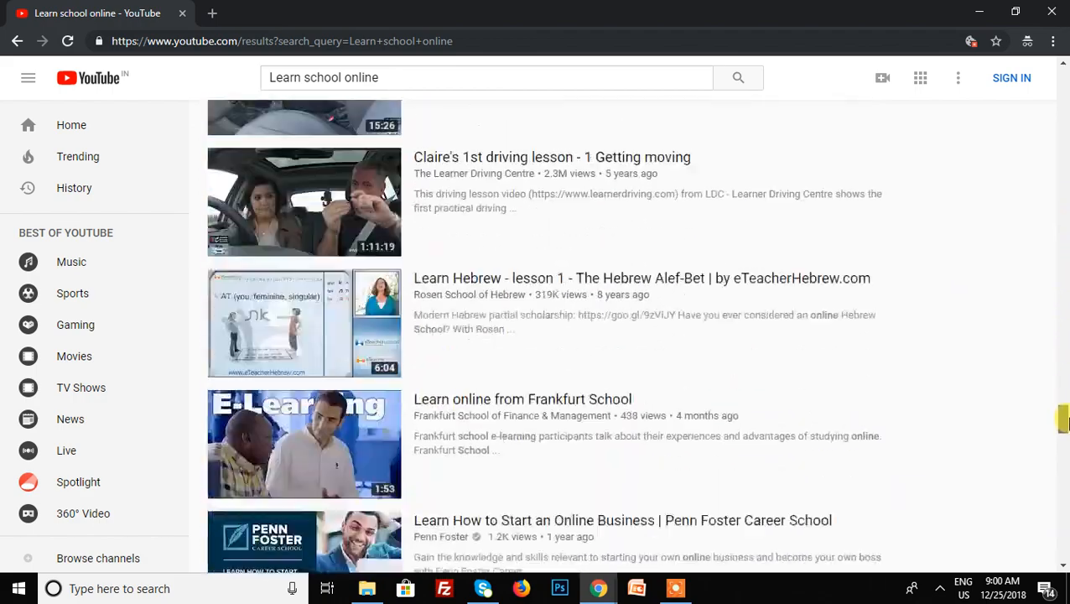
scroll("down", 3)
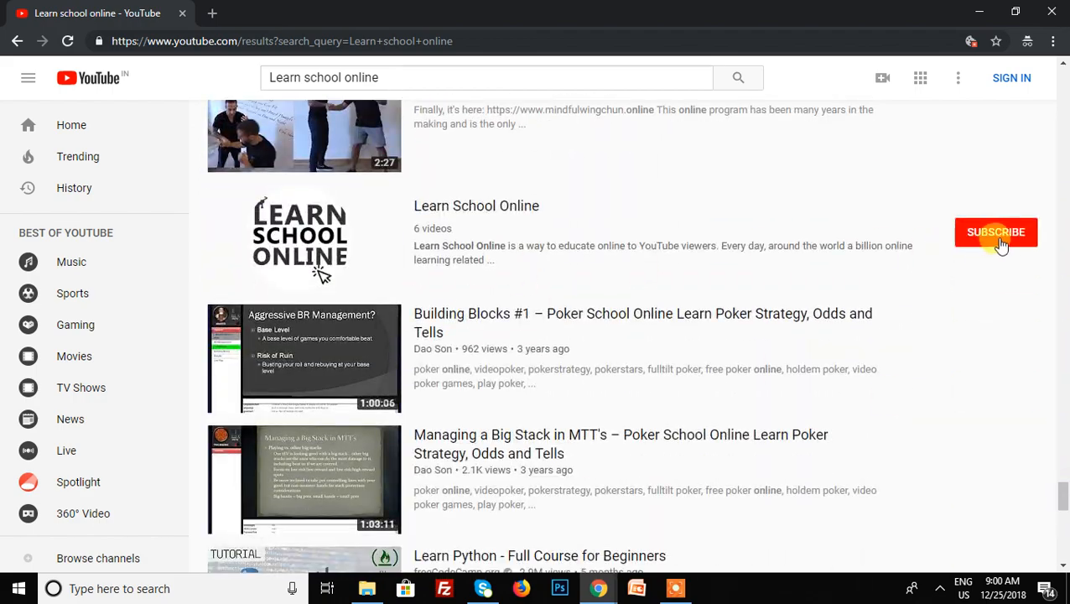
left_click(995, 232)
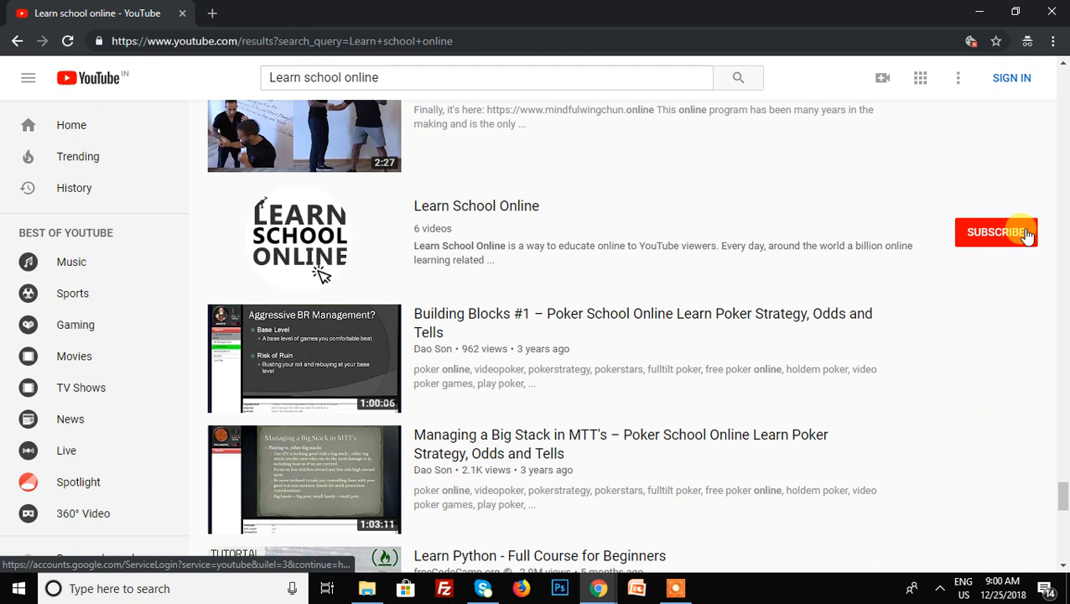